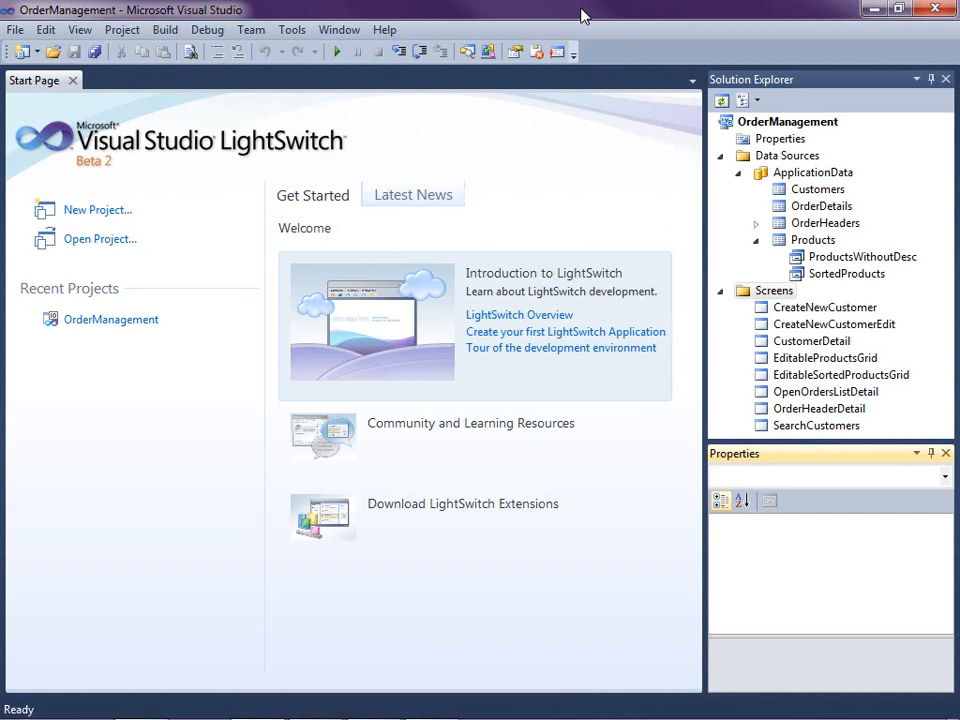
mouse_move(854, 177)
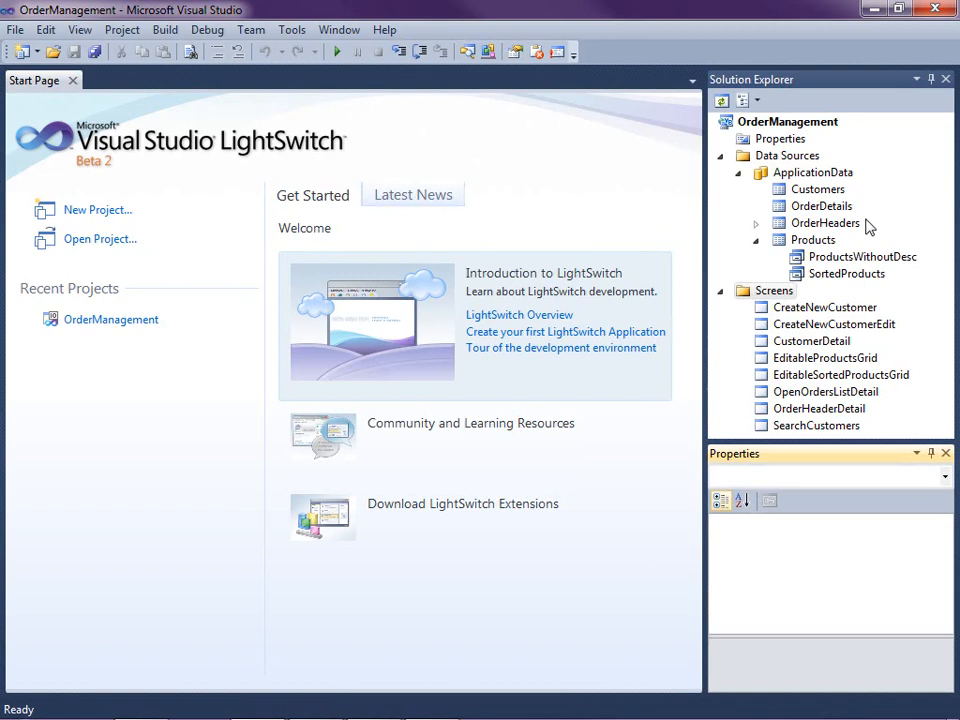
mouse_move(886, 278)
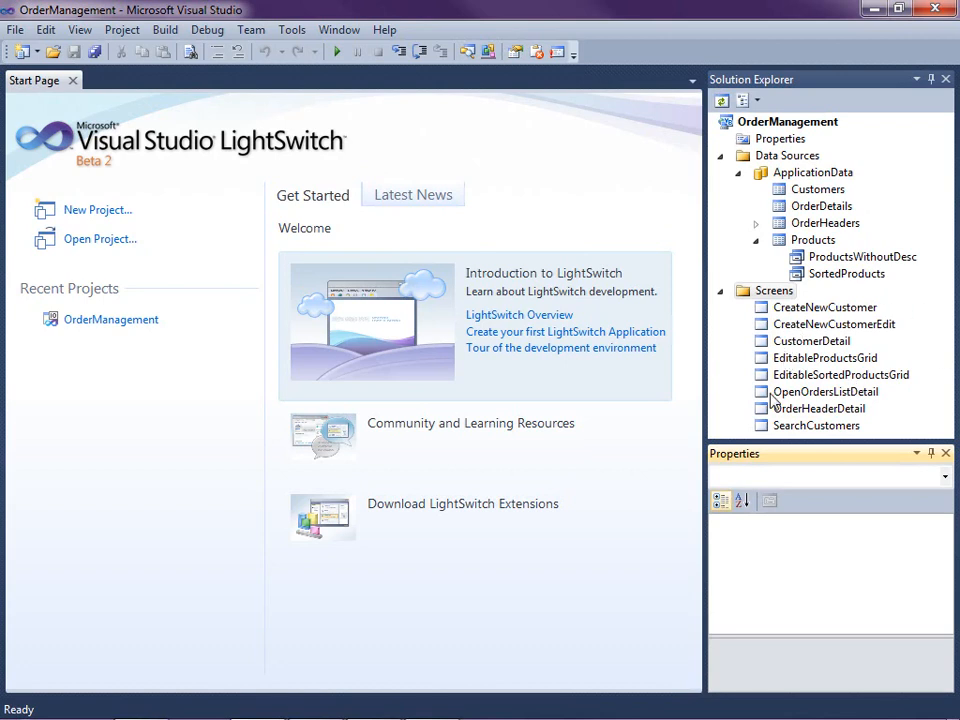
Start debugging to build and run the OrderManagement application
click(338, 51)
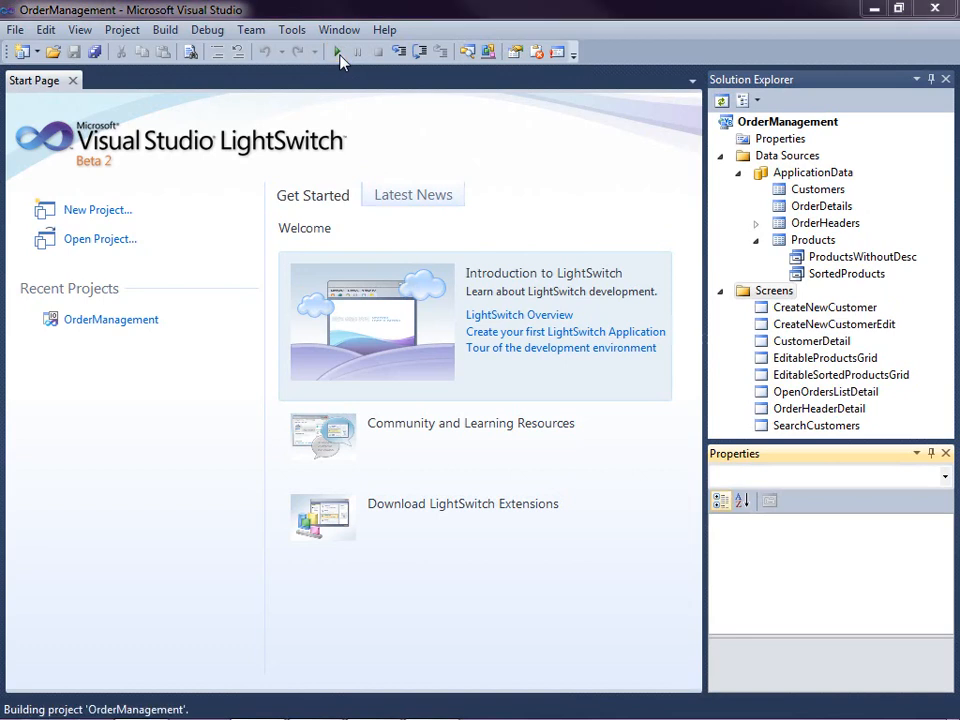
click(338, 51)
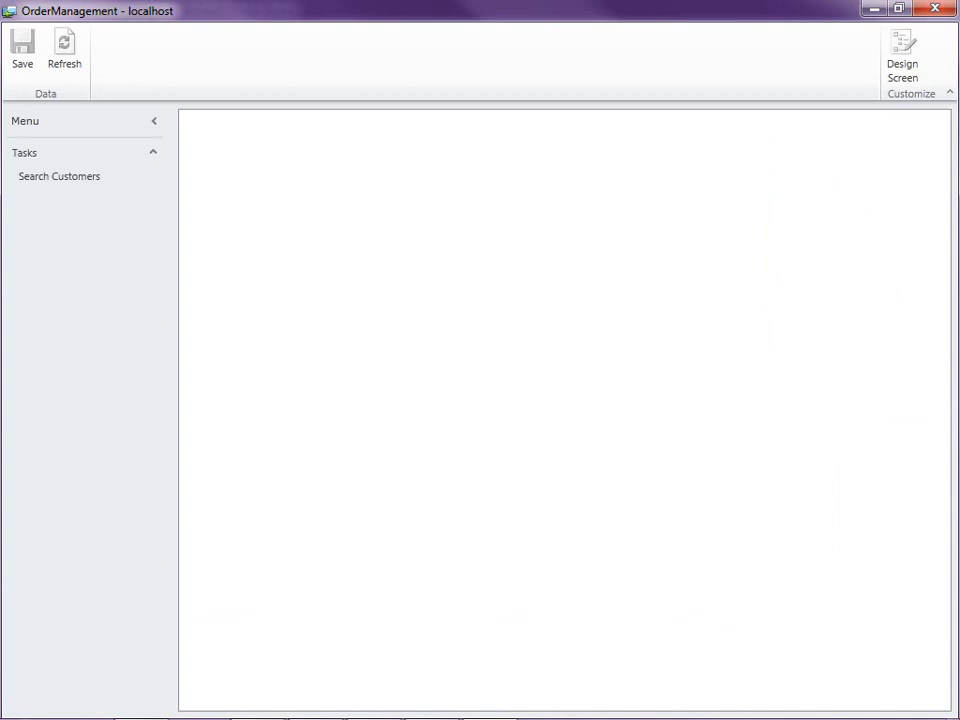
click(59, 176)
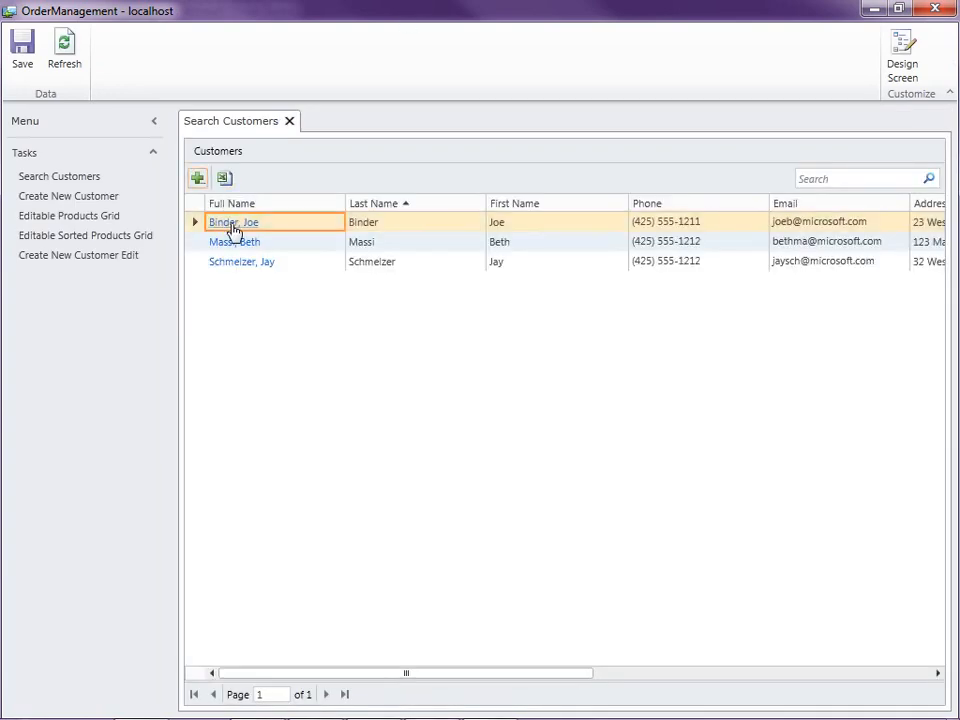
double_click(234, 221)
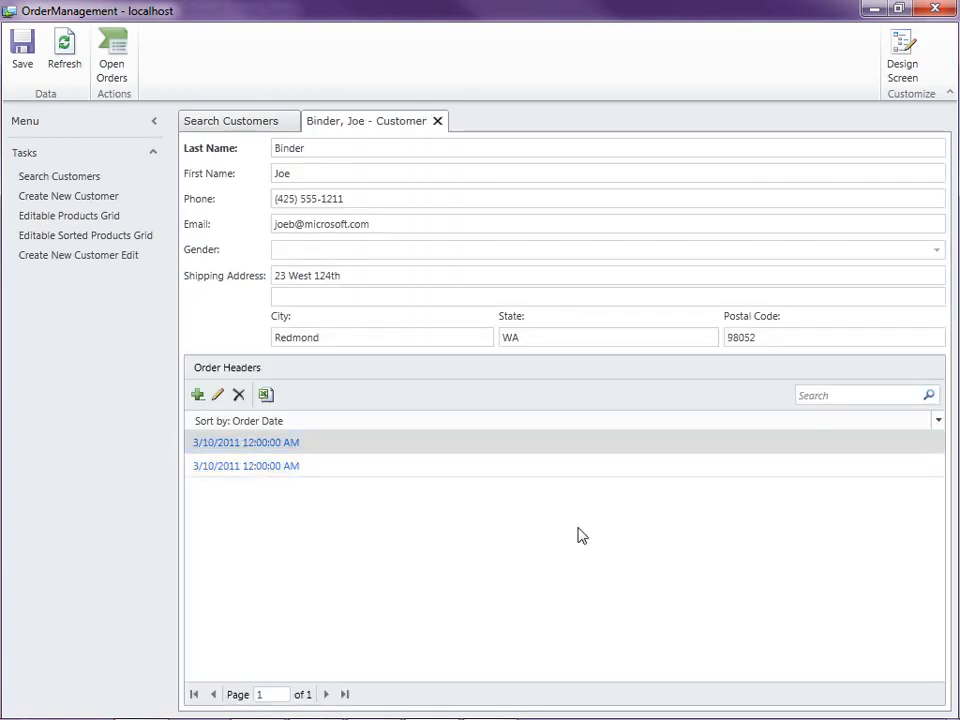
double_click(245, 442)
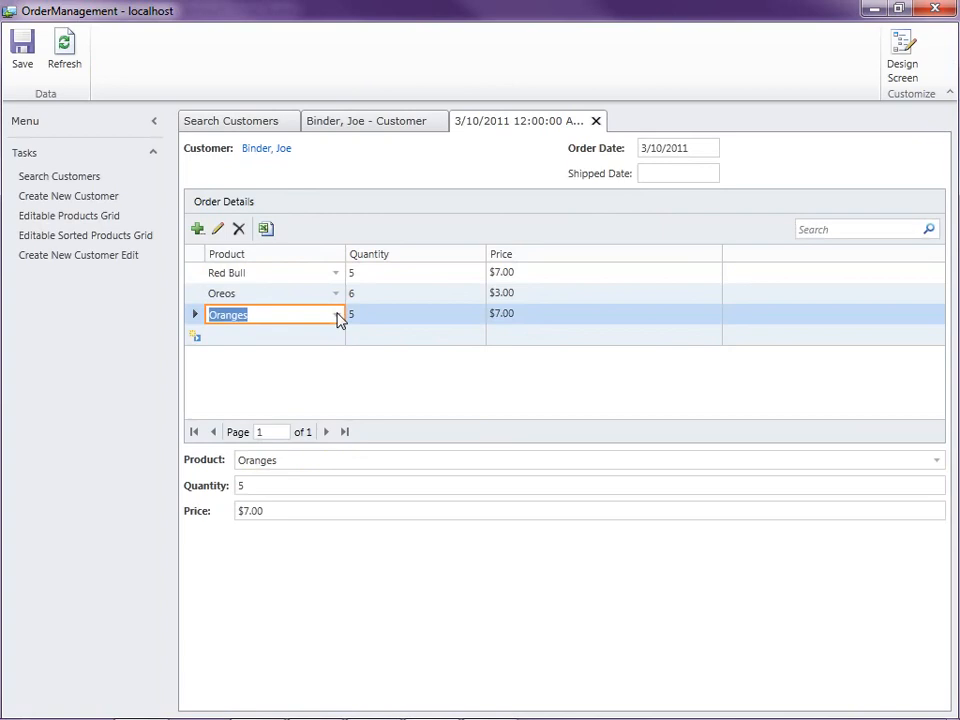
click(336, 314)
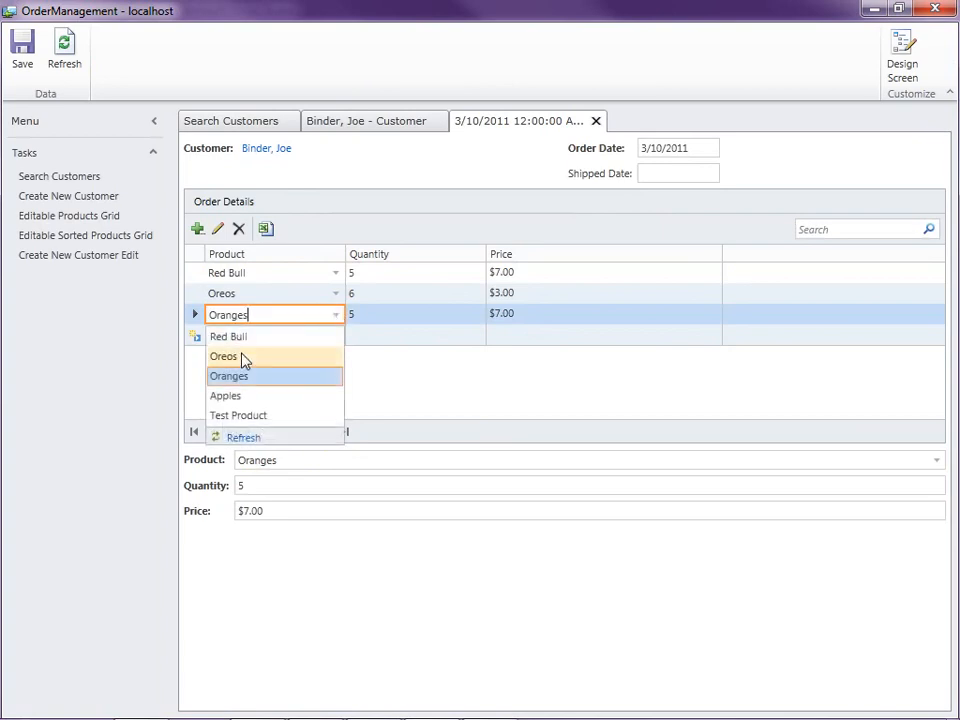
mouse_move(303, 336)
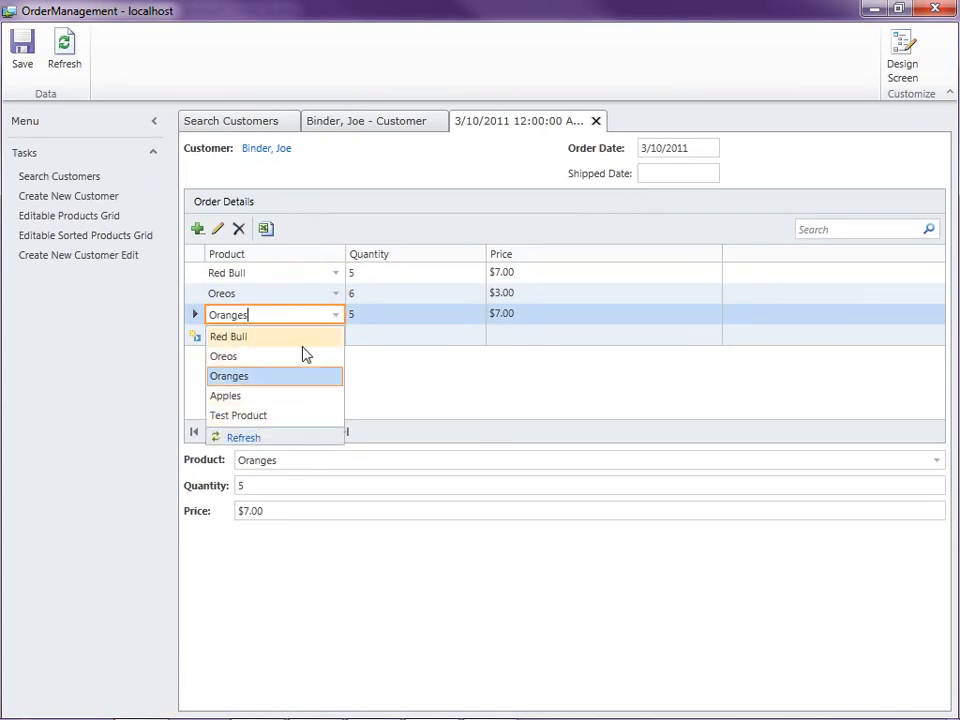
mouse_move(407, 347)
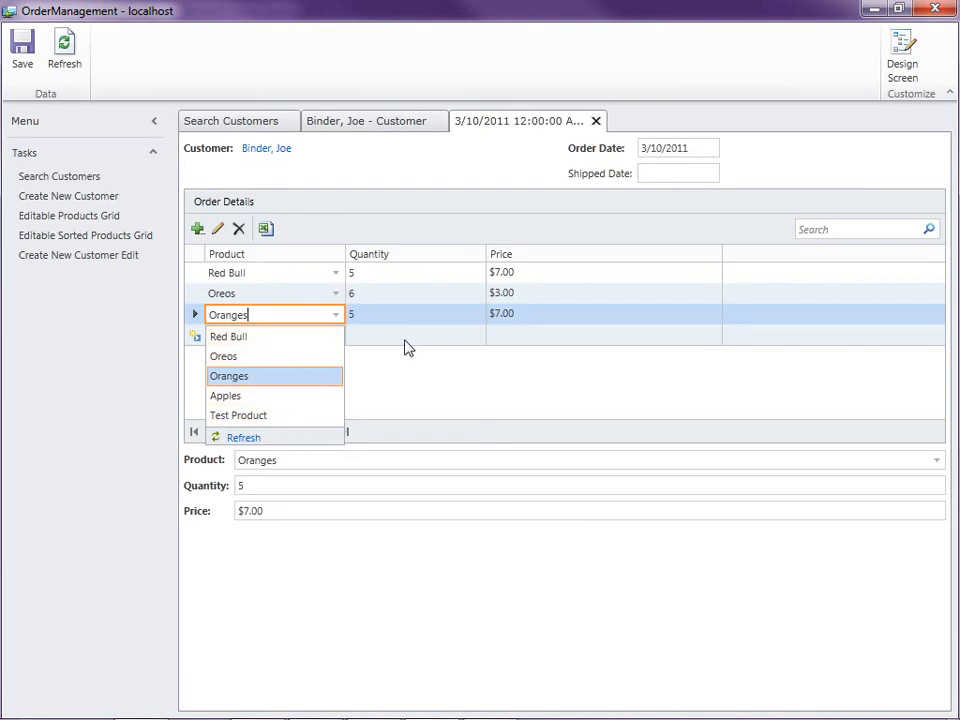
mouse_move(309, 343)
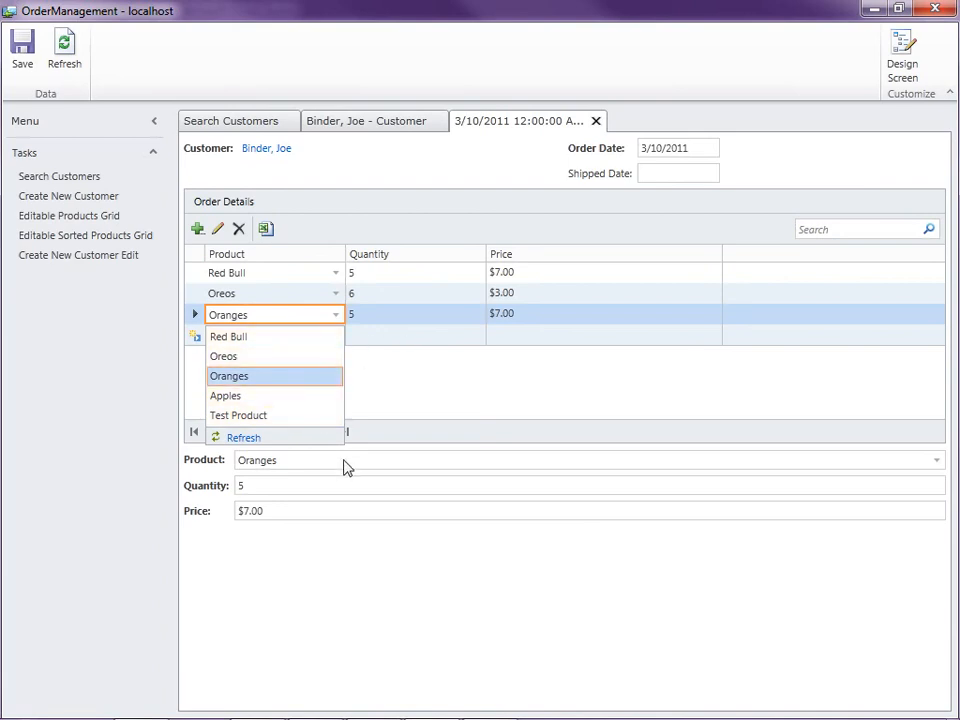
click(228, 375)
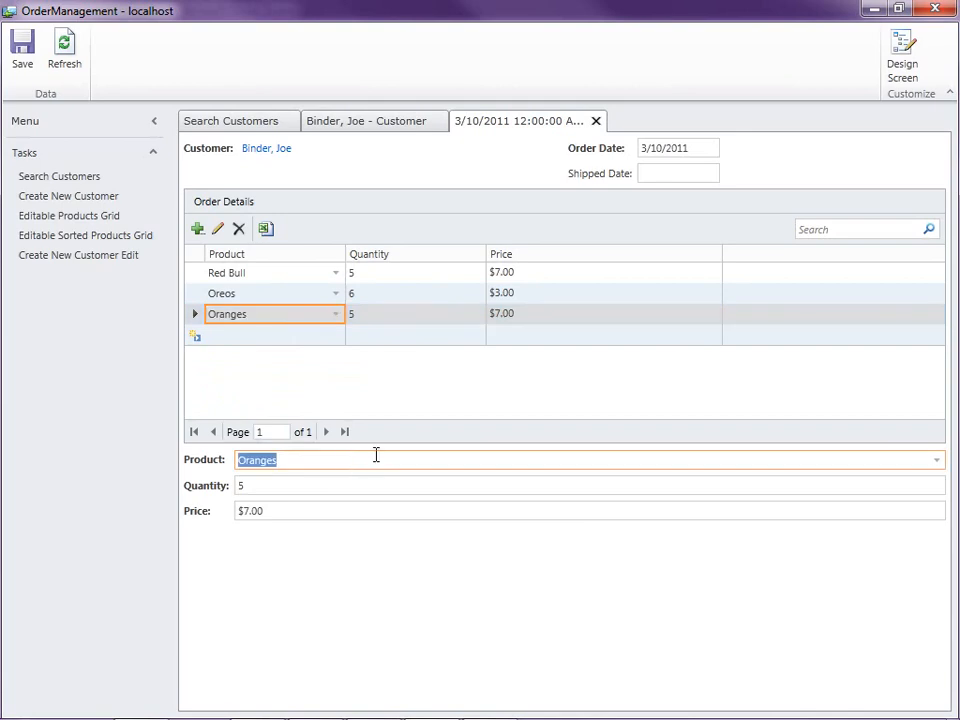
mouse_move(454, 459)
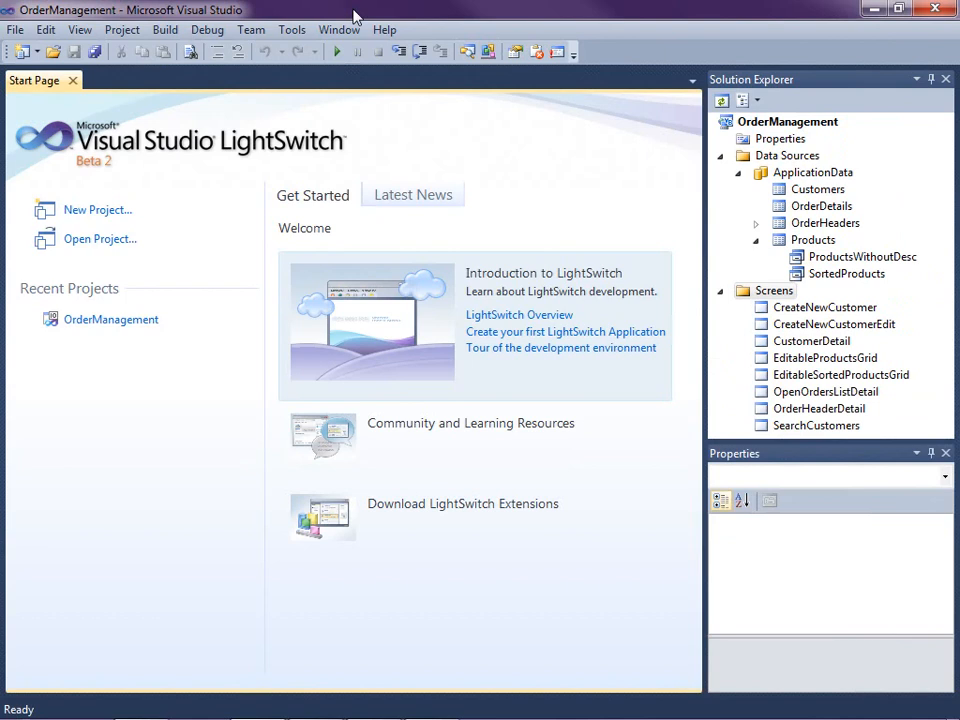
mouse_move(591, 168)
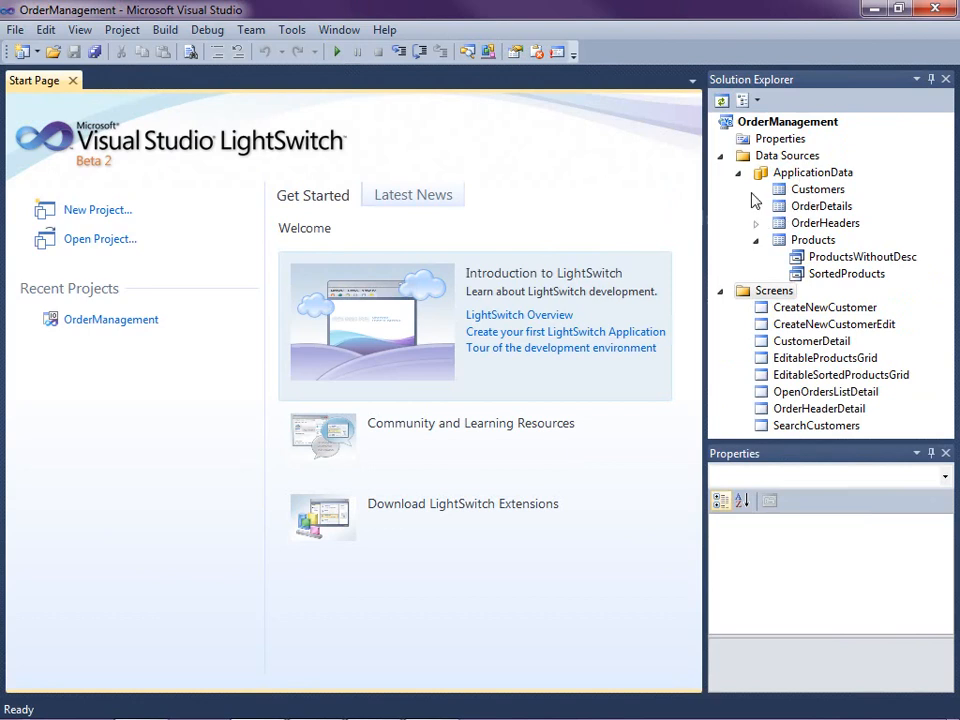
Open the OrderDetails table from ApplicationData in the table designer
click(821, 206)
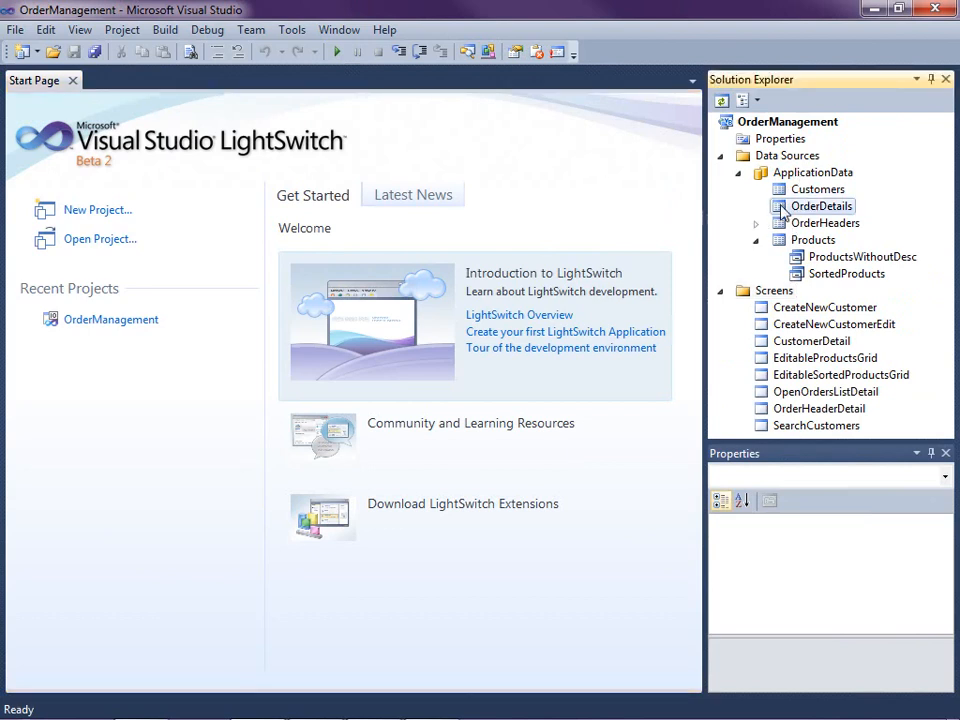
double_click(819, 205)
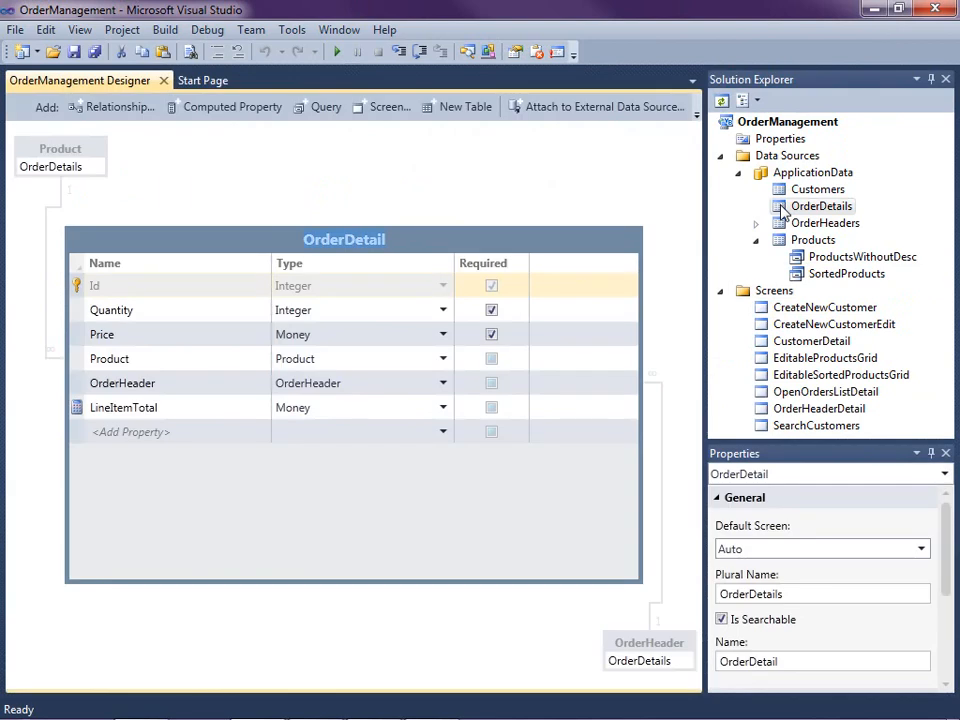
mouse_move(576, 232)
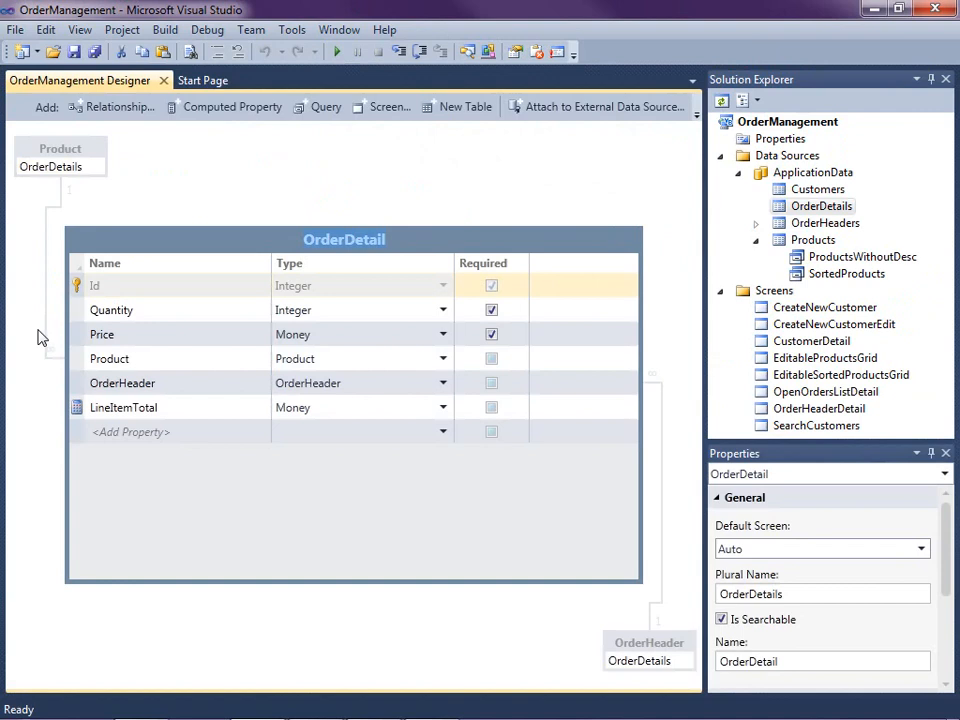
mouse_move(55, 198)
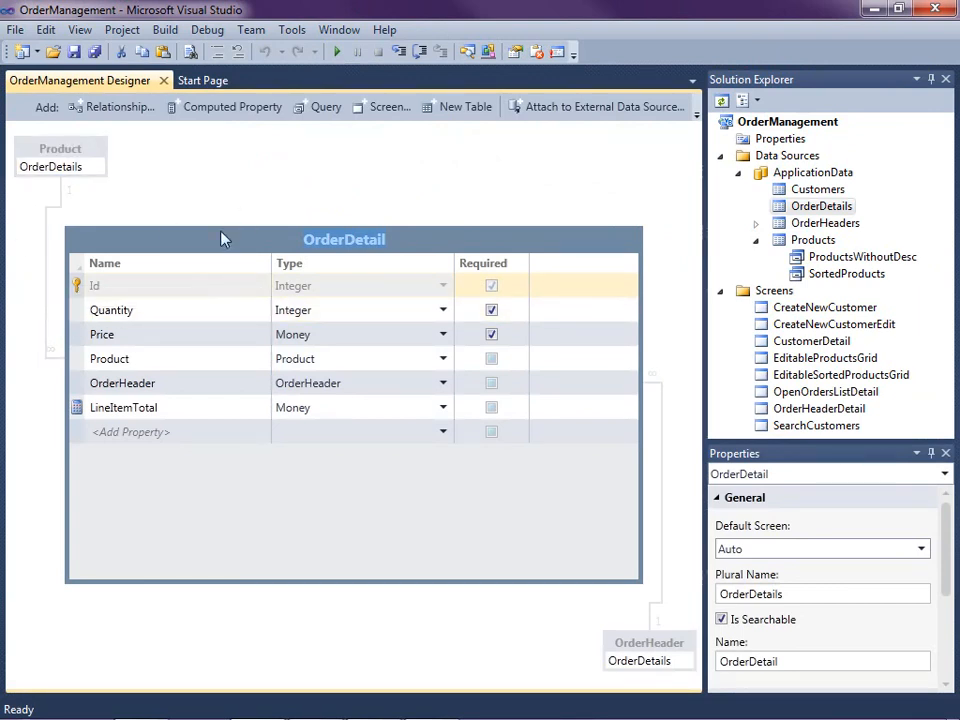
mouse_move(219, 206)
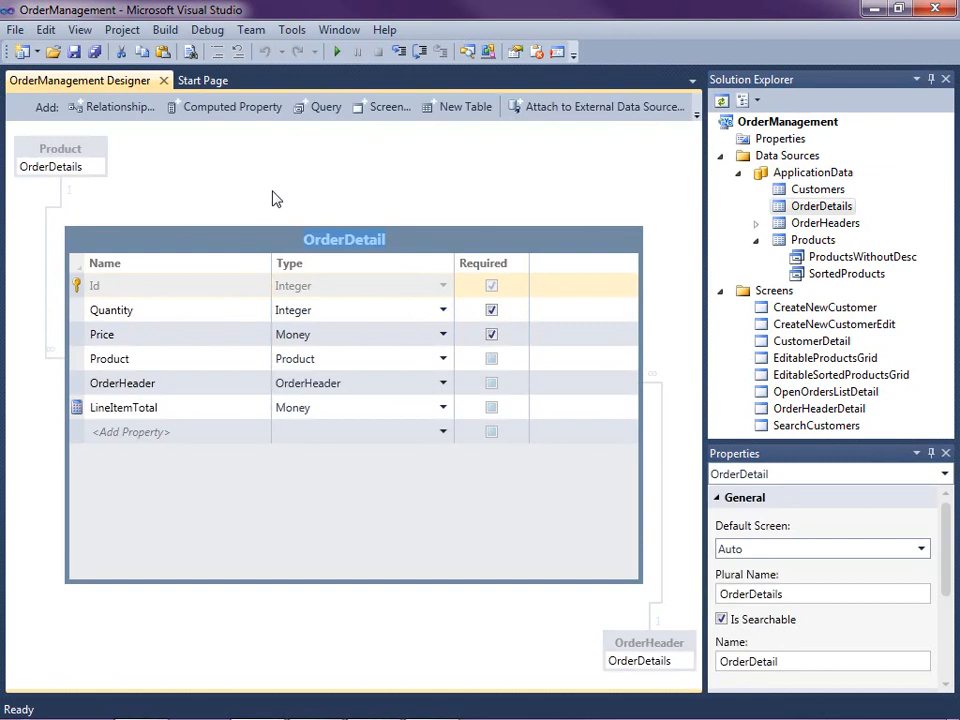
Add a Boolean IsDiscontinued property to Product, displayed as 'Is Discontinued?'
click(59, 148)
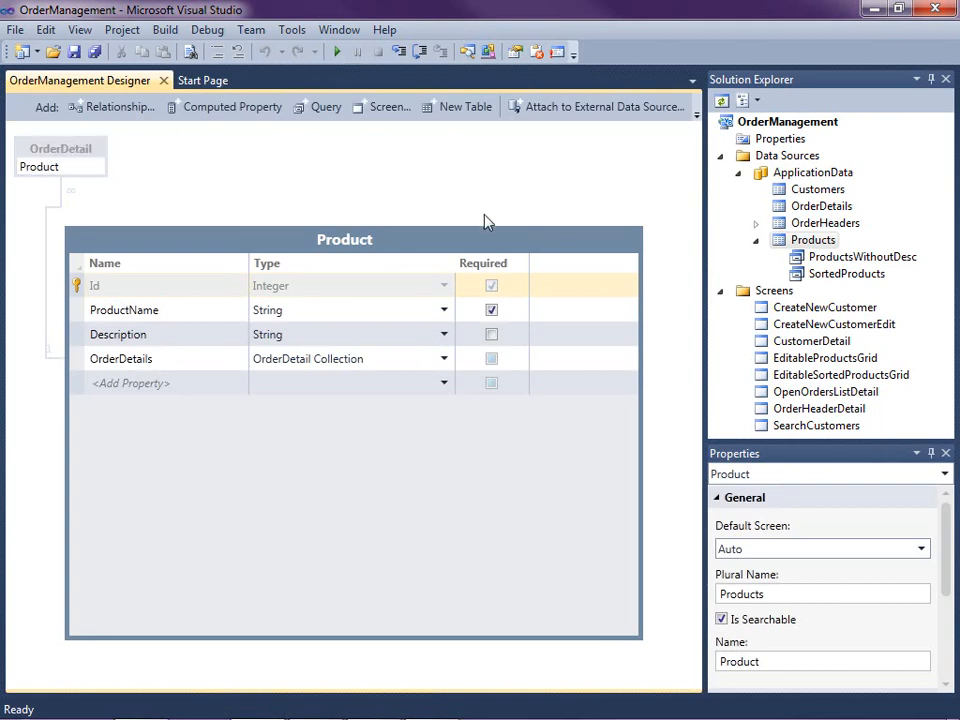
click(121, 358)
text(IsDiscont)
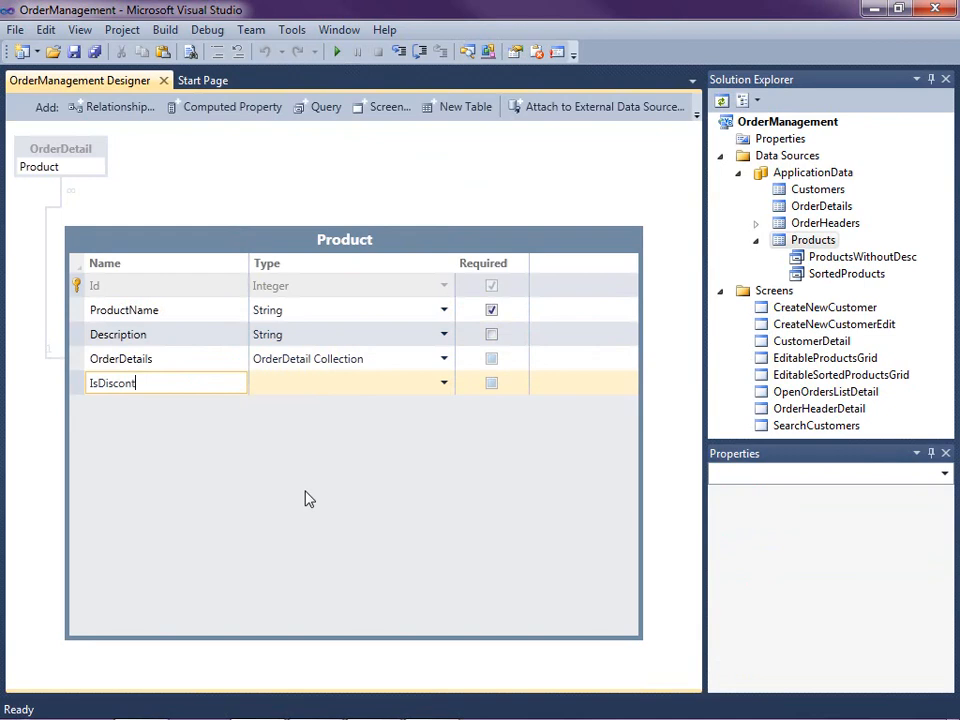
text(inued)
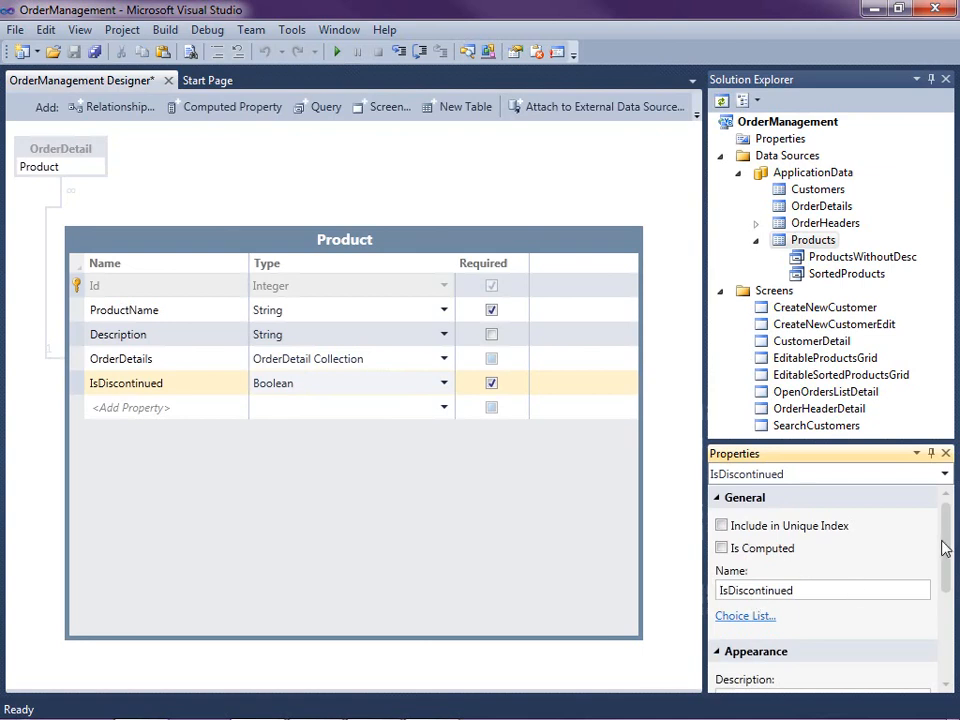
scroll(down, 3)
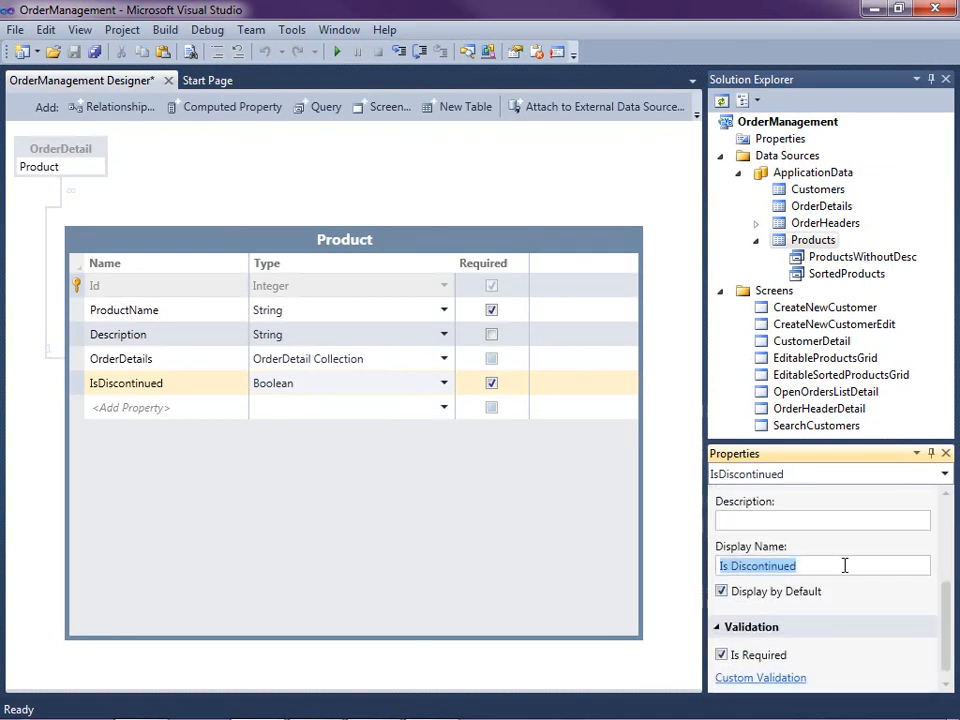
text(?)
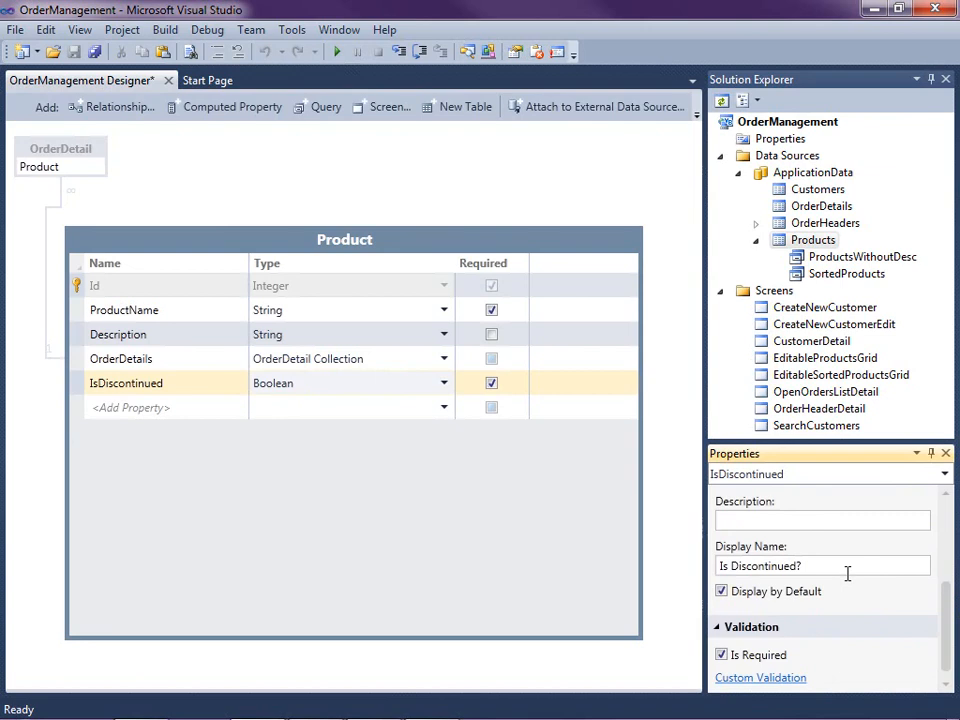
click(844, 273)
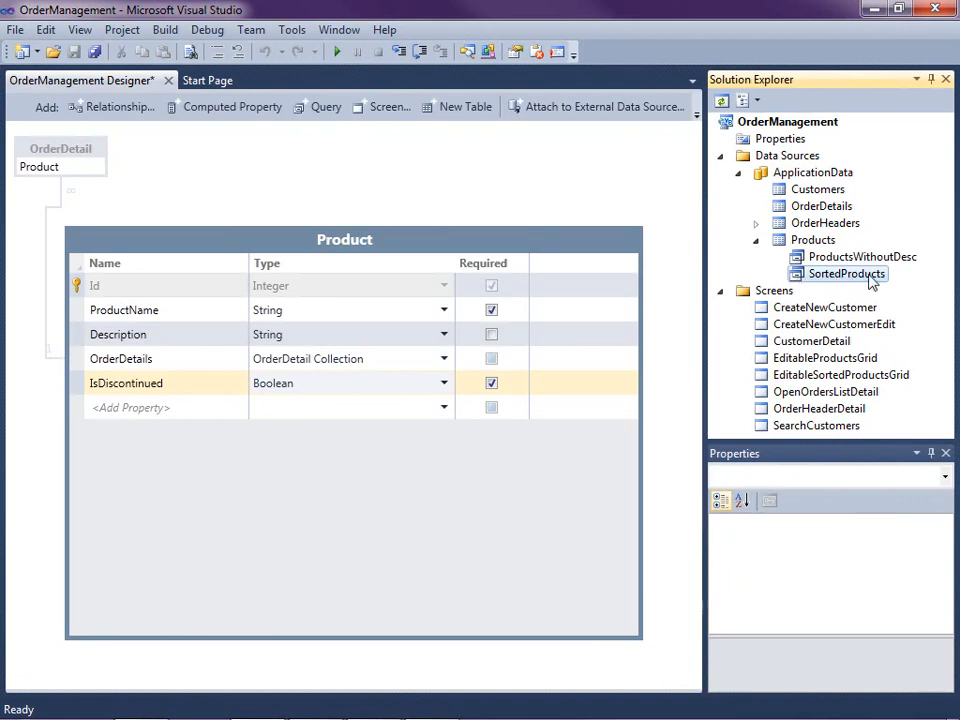
mouse_move(825, 290)
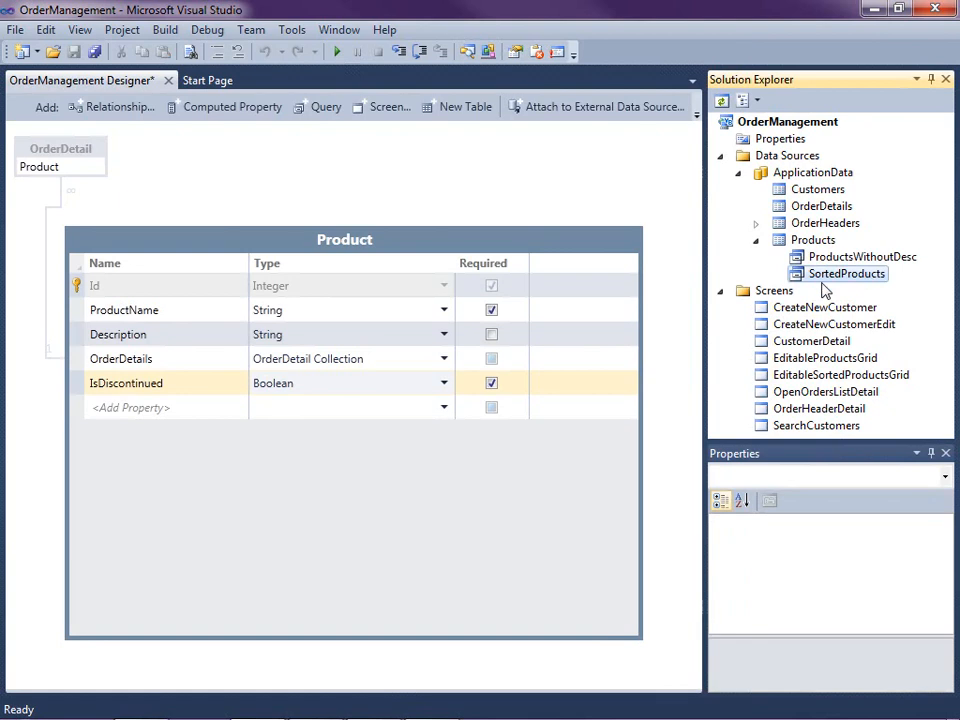
mouse_move(815, 280)
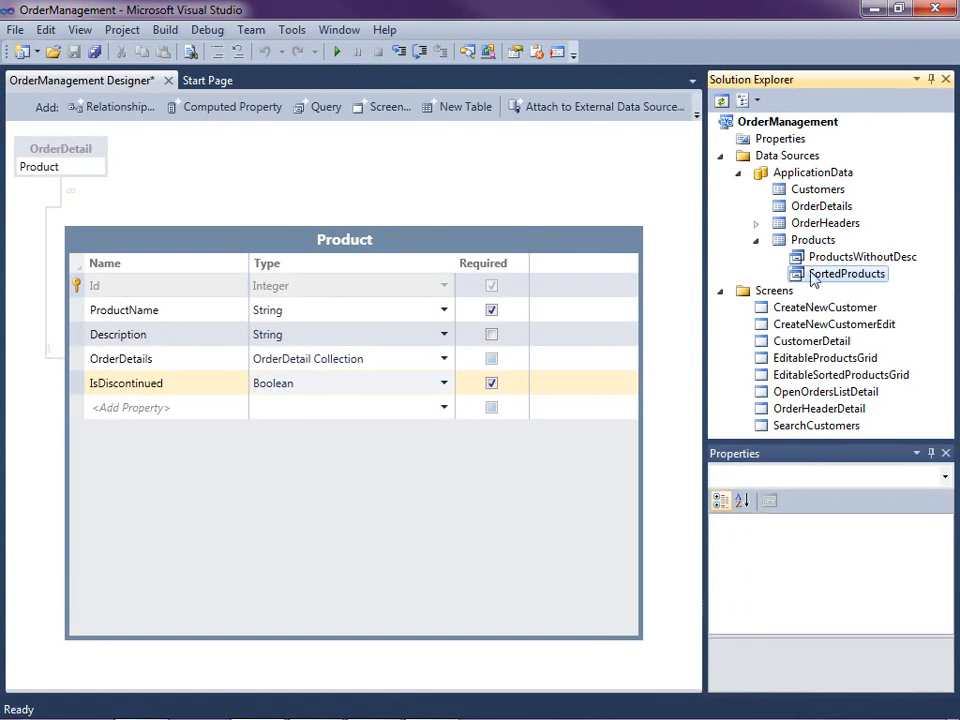
mouse_move(840, 282)
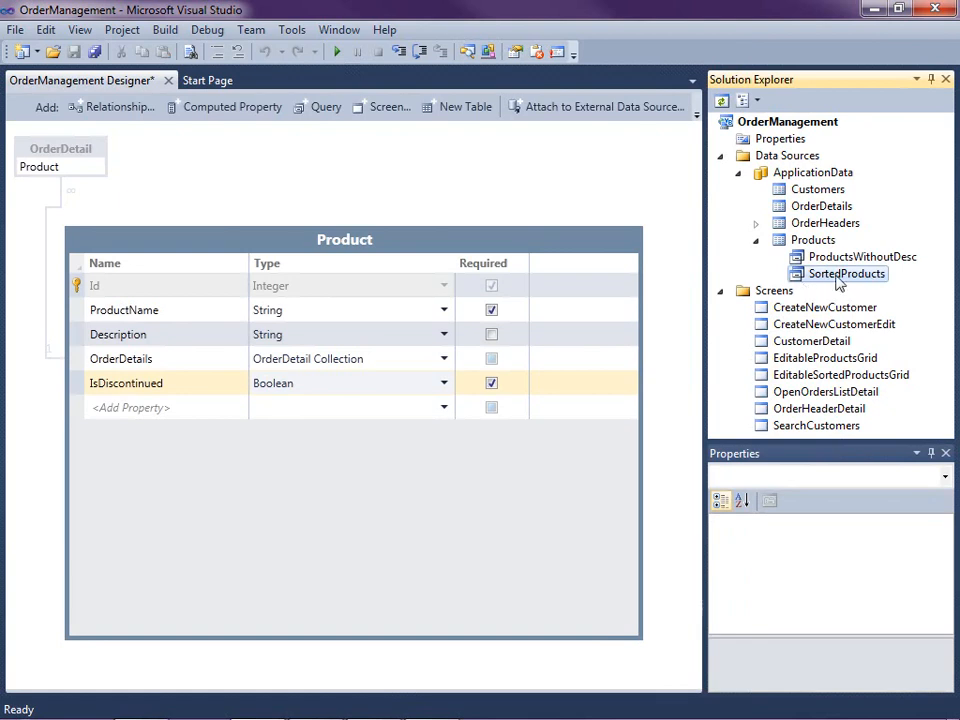
Add a Products query named CurrentProducts with SortedProducts as its source
click(812, 240)
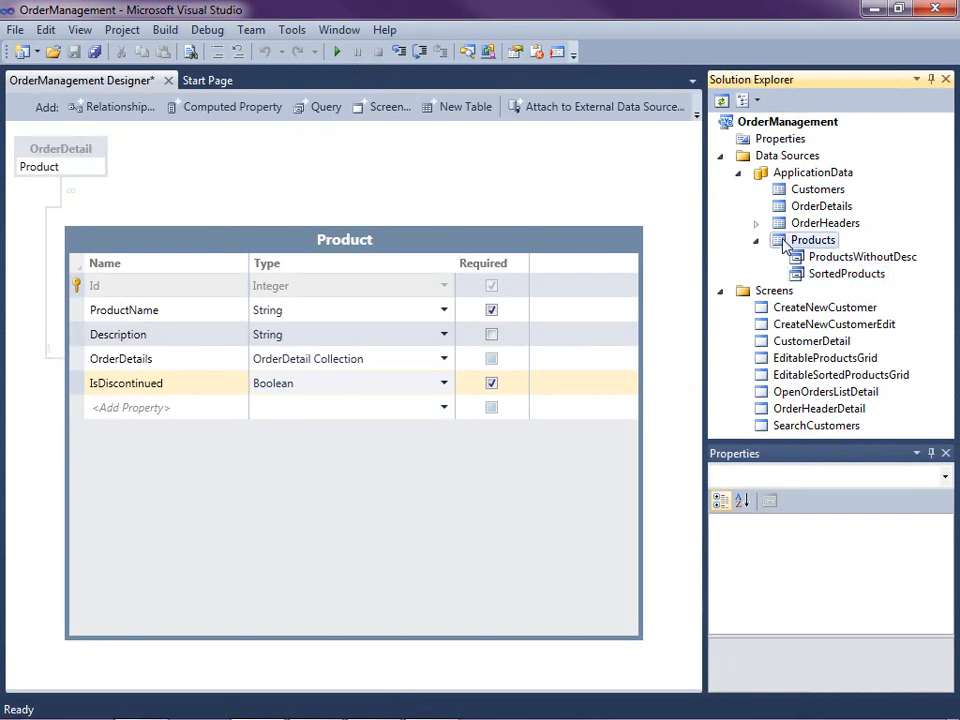
right_click(813, 240)
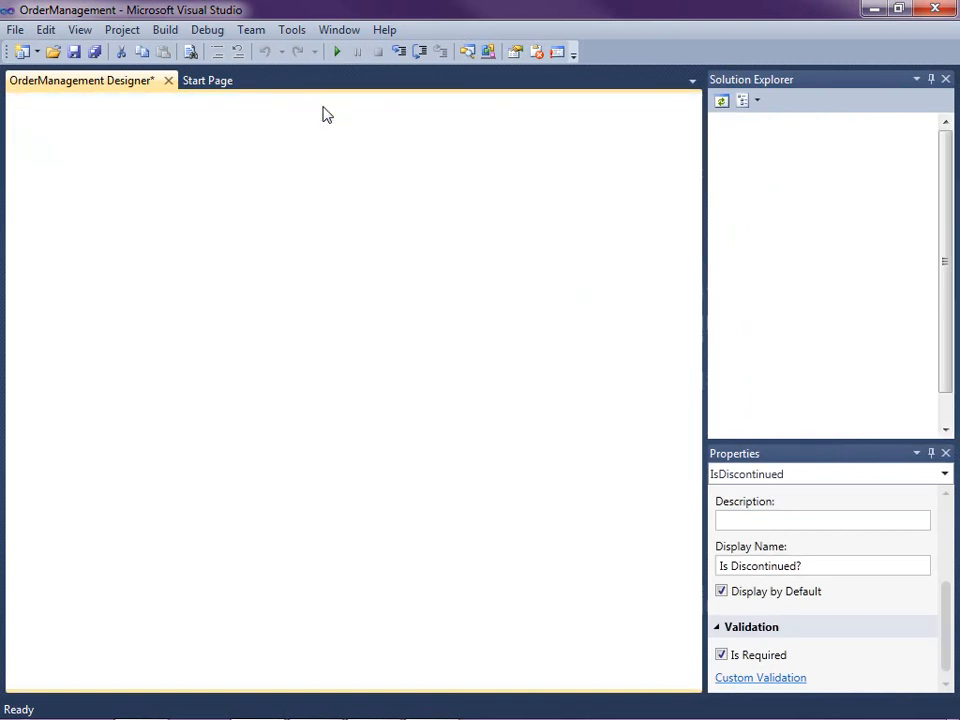
double_click(827, 290)
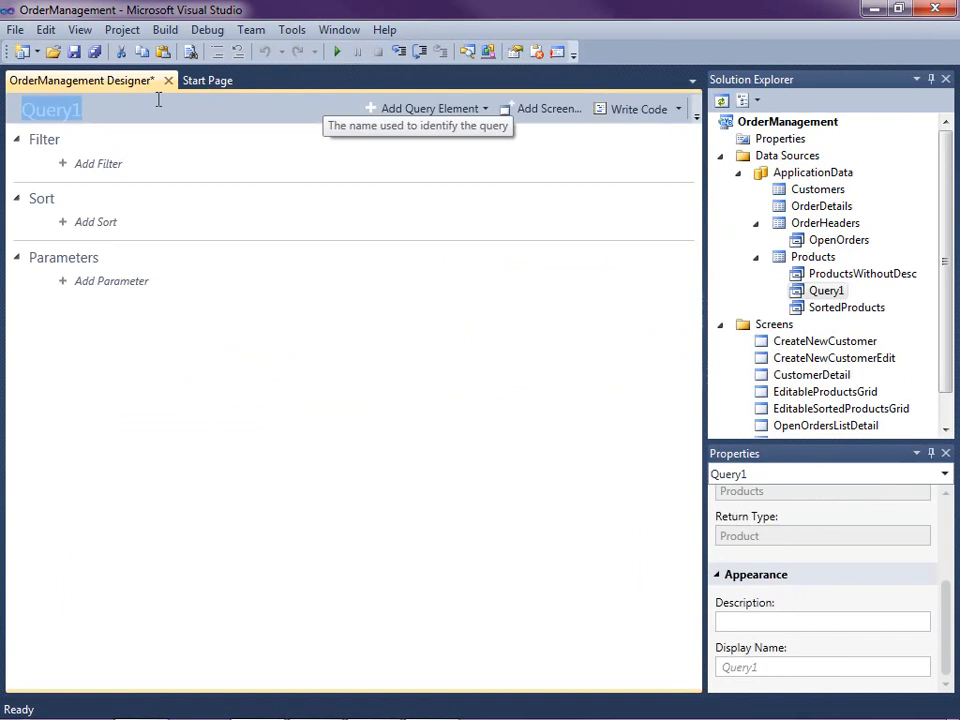
text(CurrentProducts)
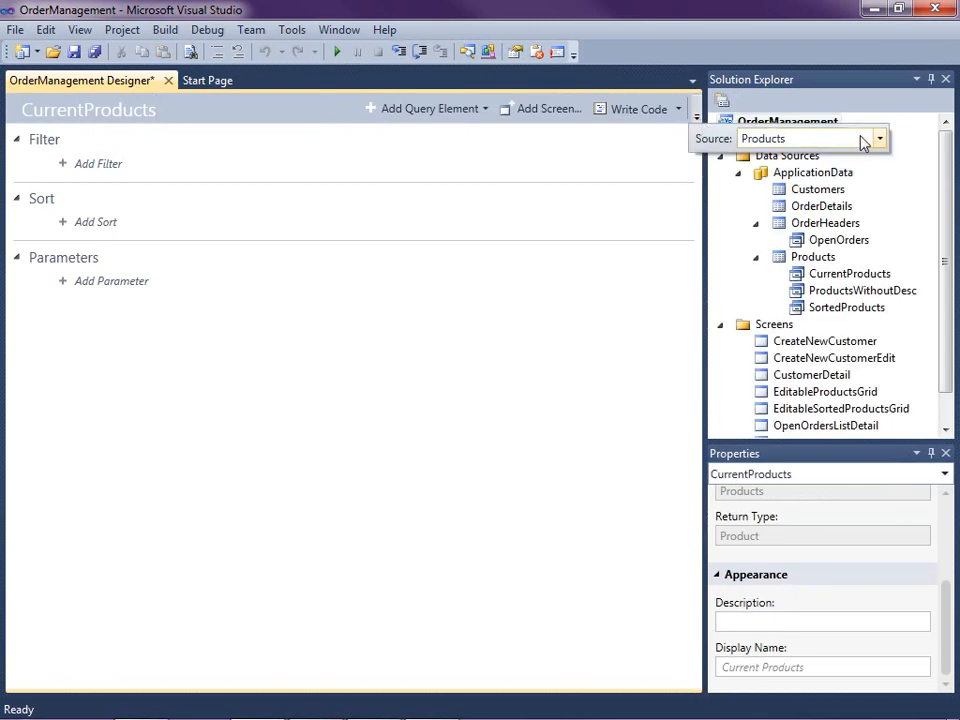
click(877, 138)
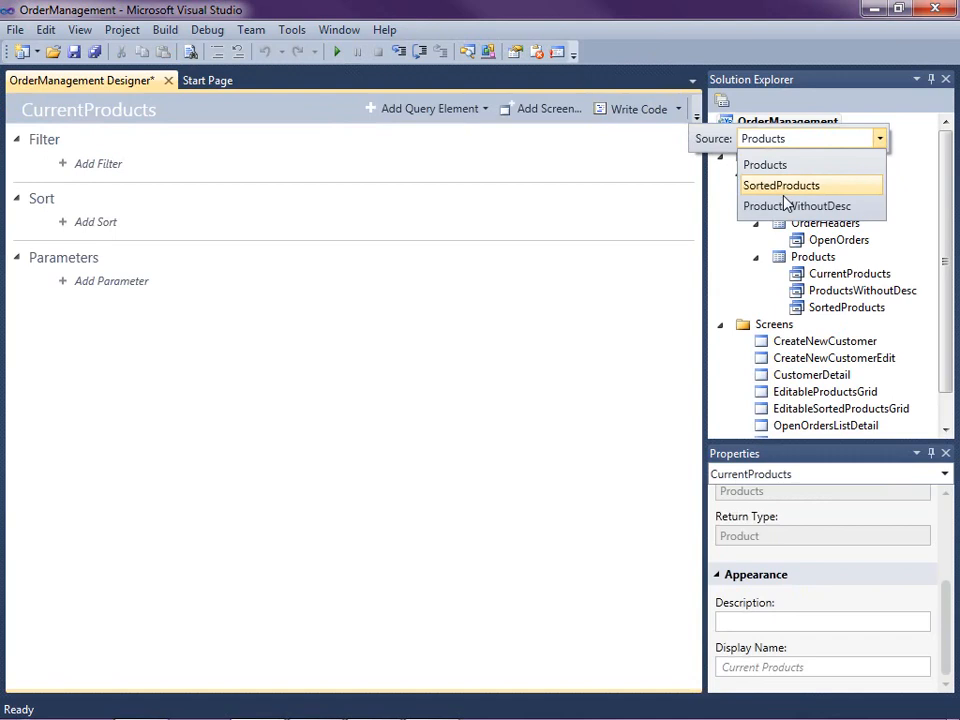
click(781, 185)
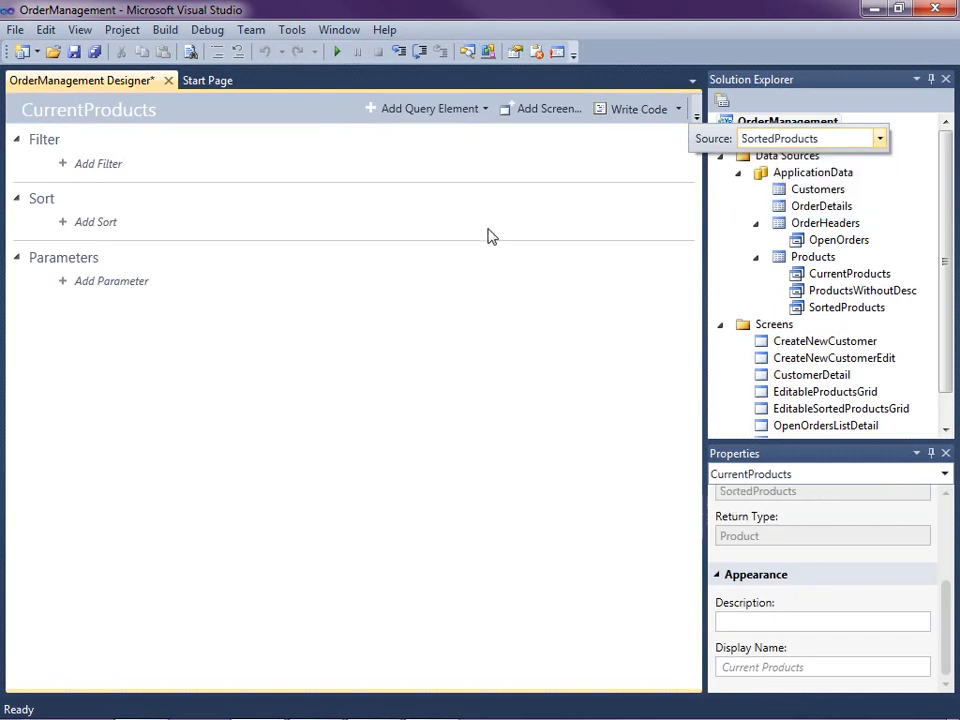
mouse_move(778, 137)
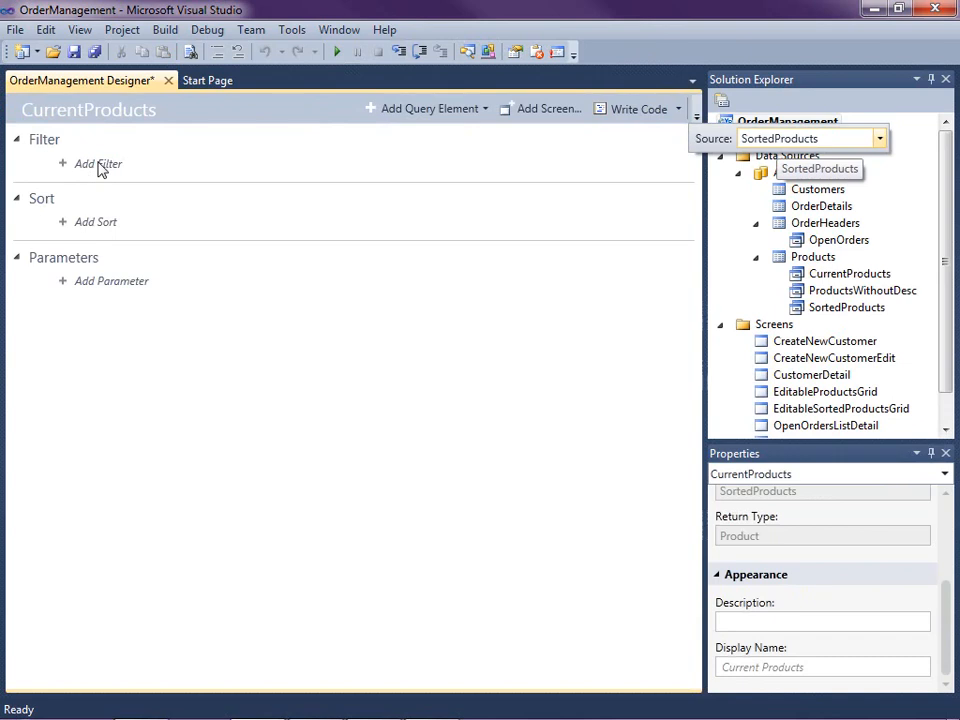
Filter CurrentProducts on IsDiscontinued = False and save all changes
click(97, 163)
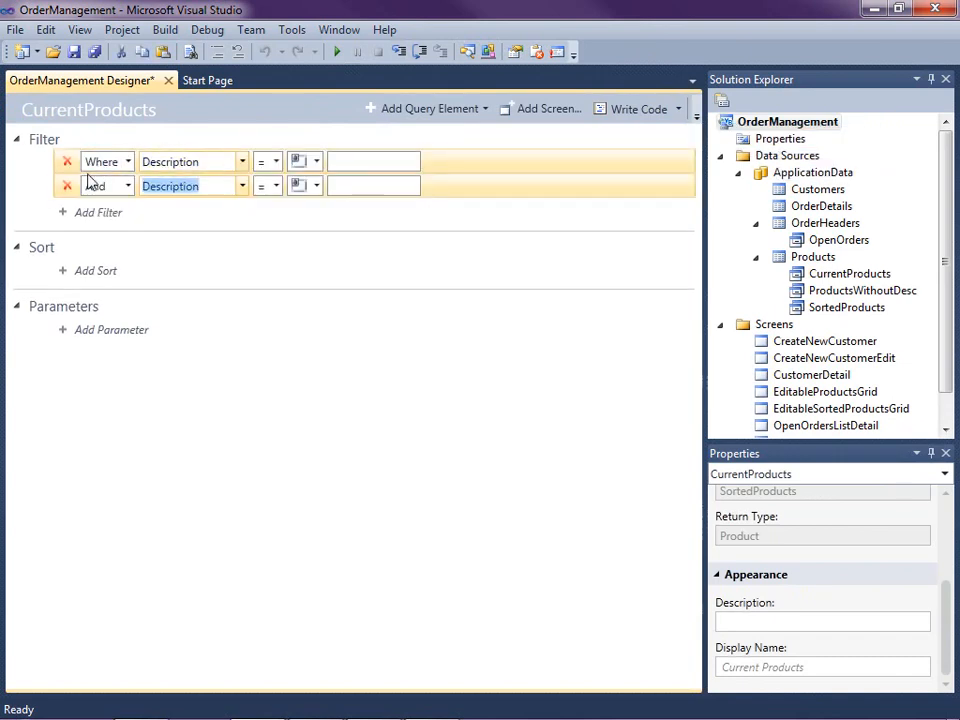
click(242, 161)
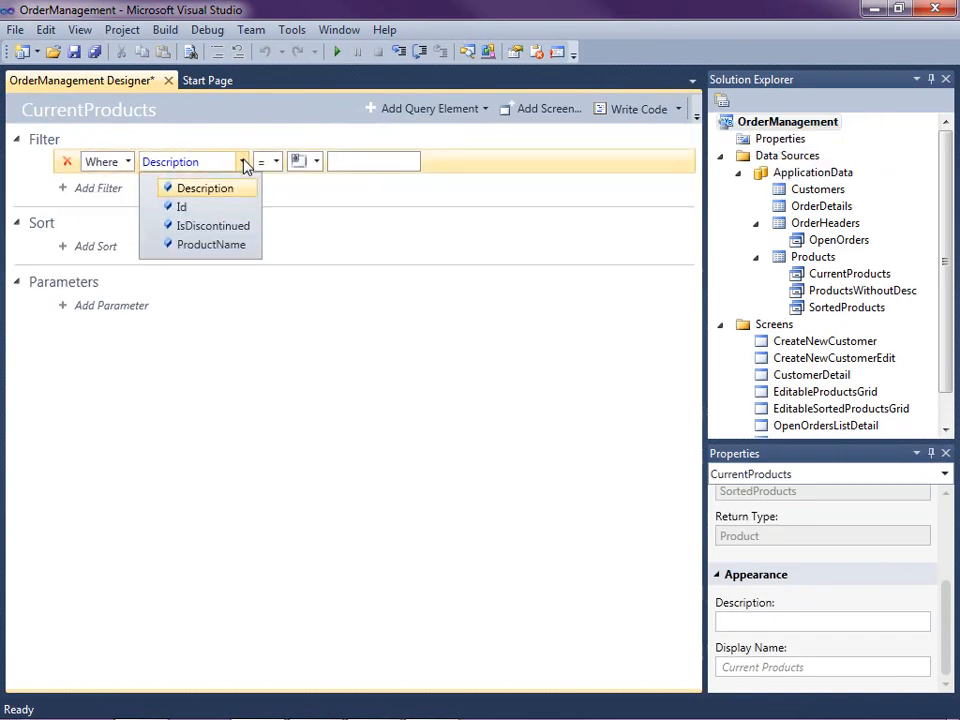
click(213, 225)
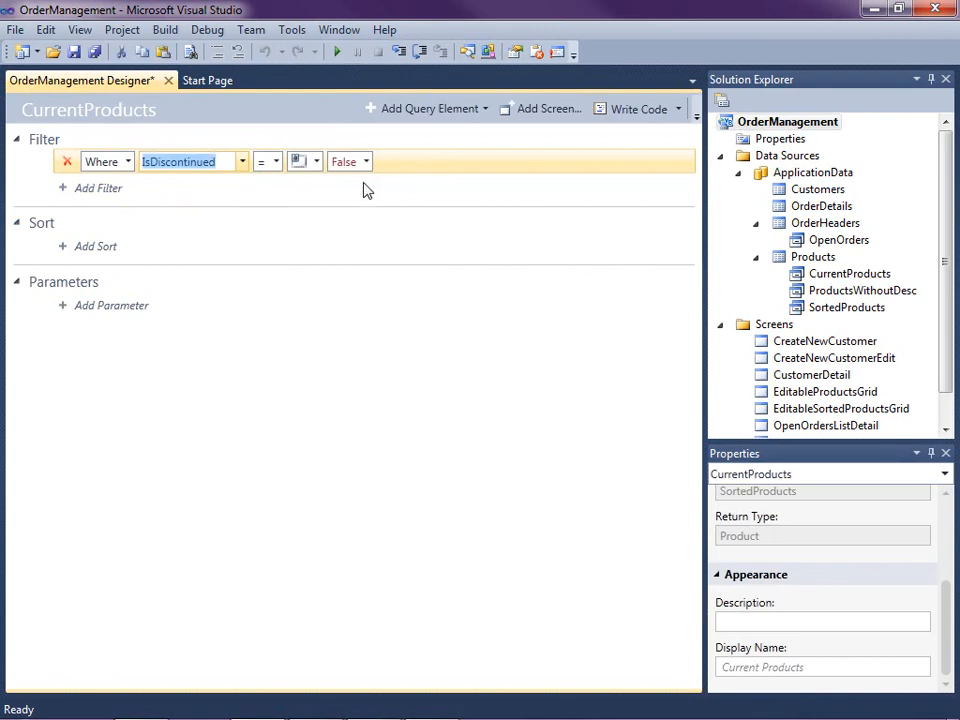
mouse_move(418, 285)
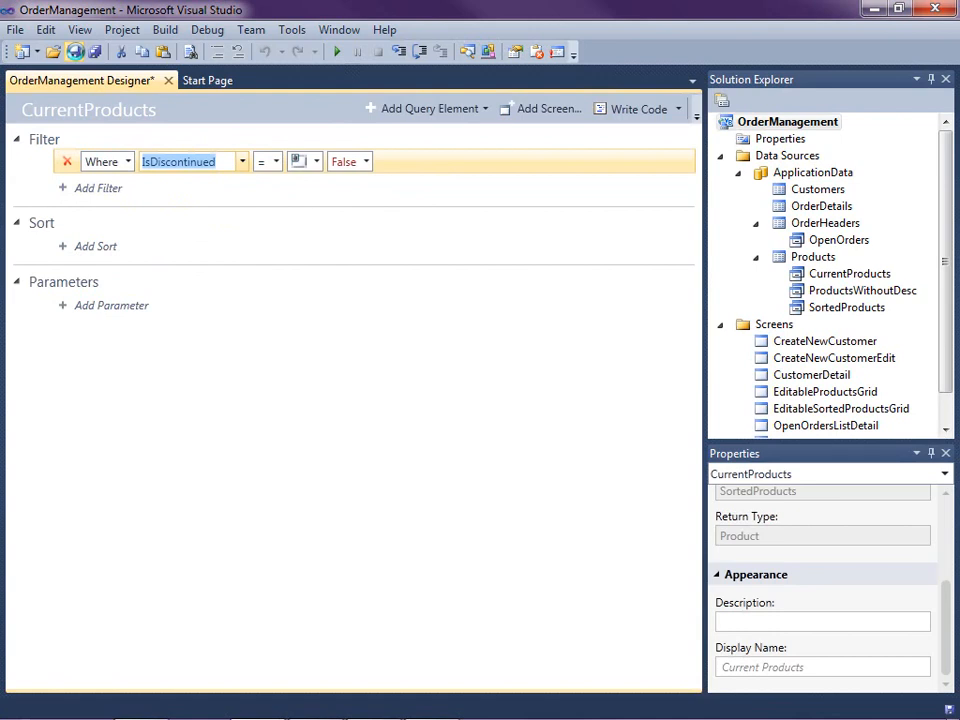
key(ctrl+s)
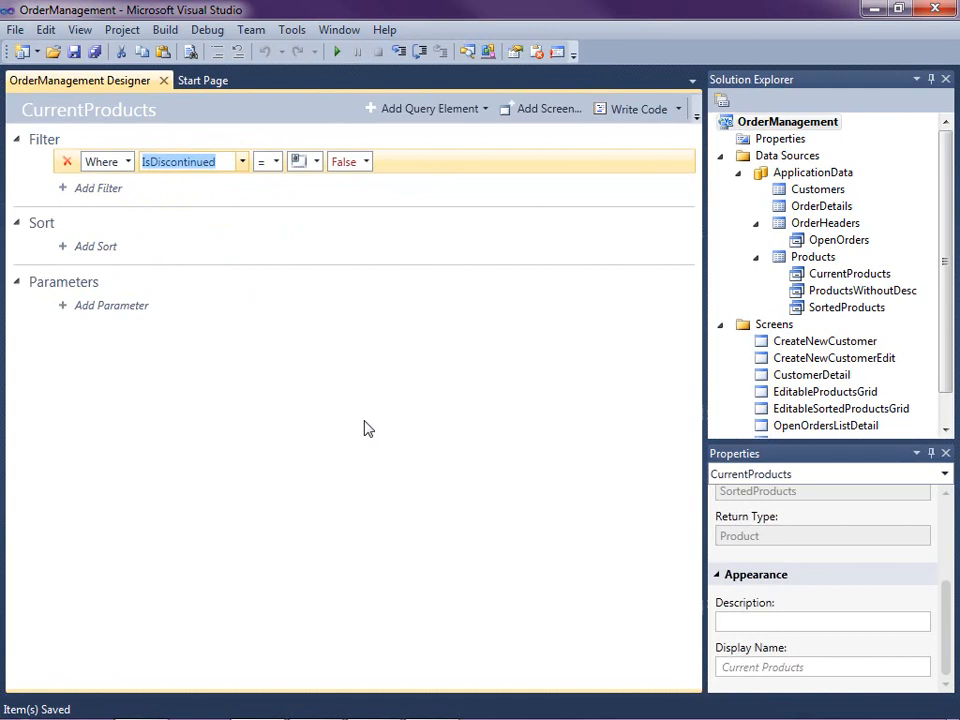
mouse_move(950, 350)
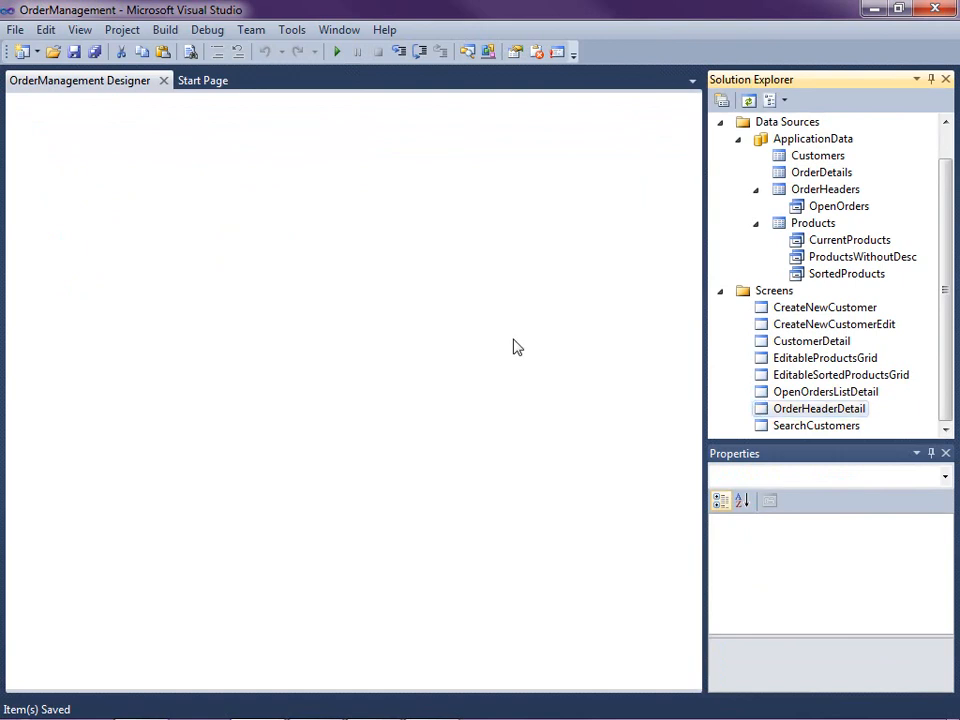
Open the OrderHeaderDetail screen design, inspect both Product pickers, and bring up Add Data Item
double_click(820, 408)
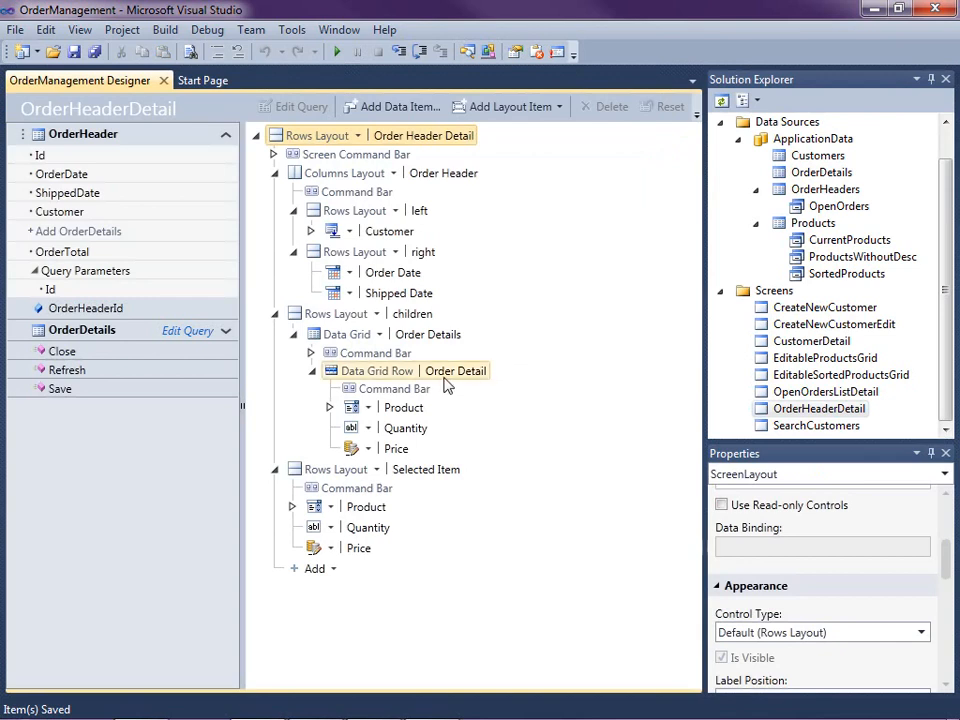
click(403, 407)
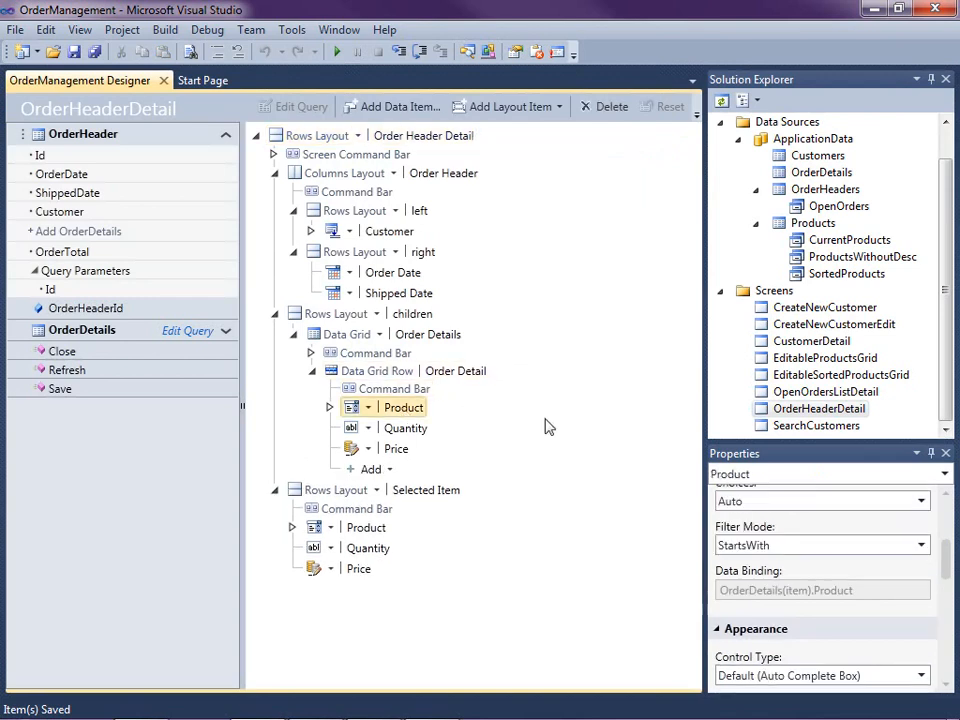
click(366, 506)
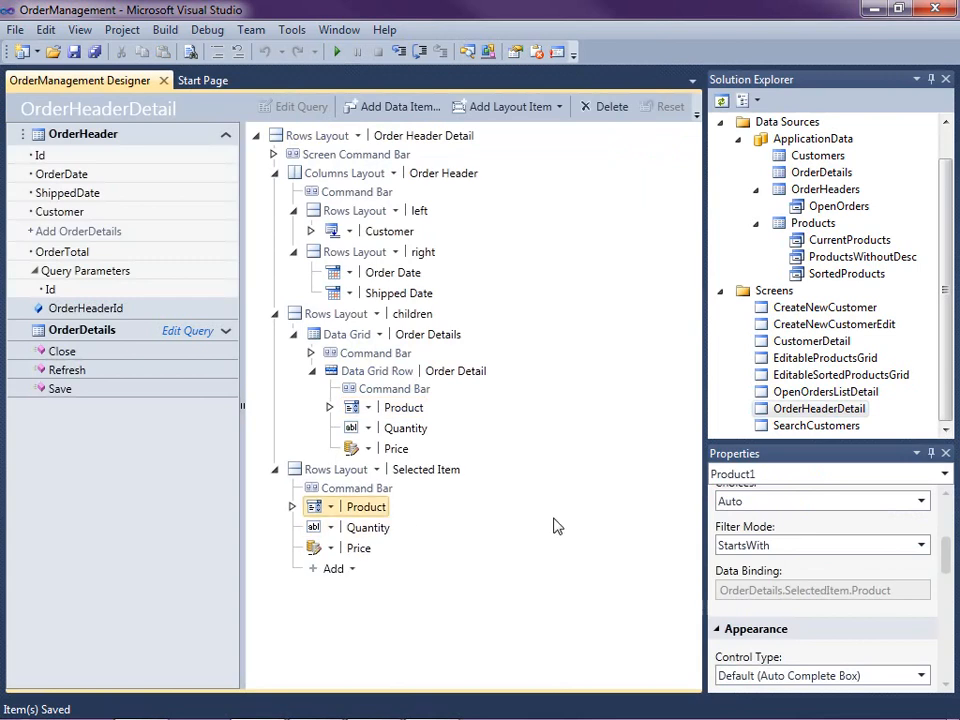
click(402, 407)
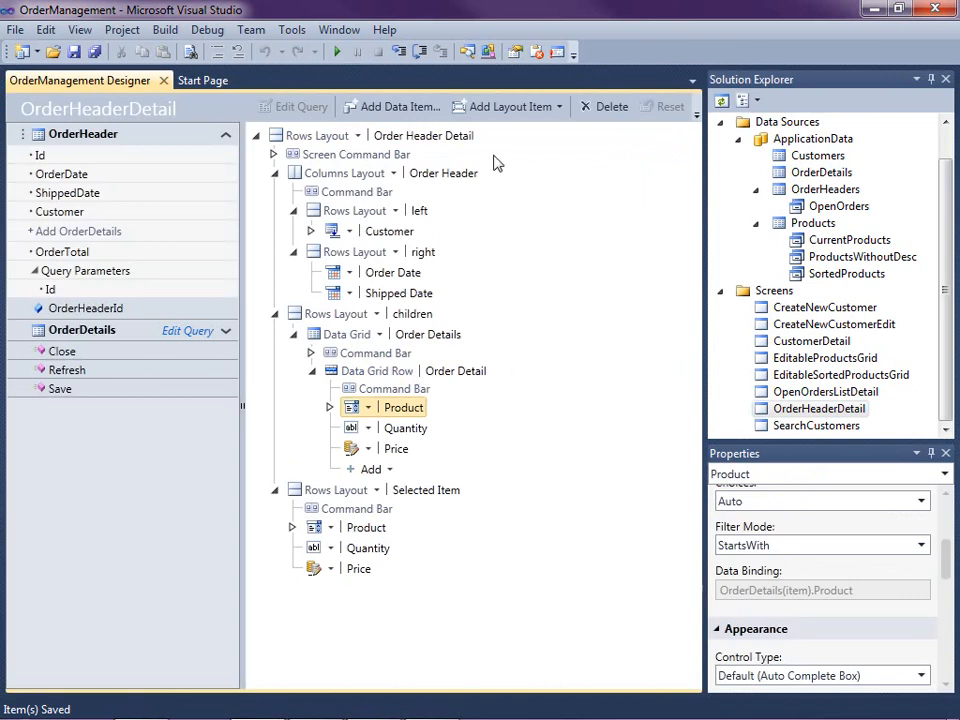
click(391, 106)
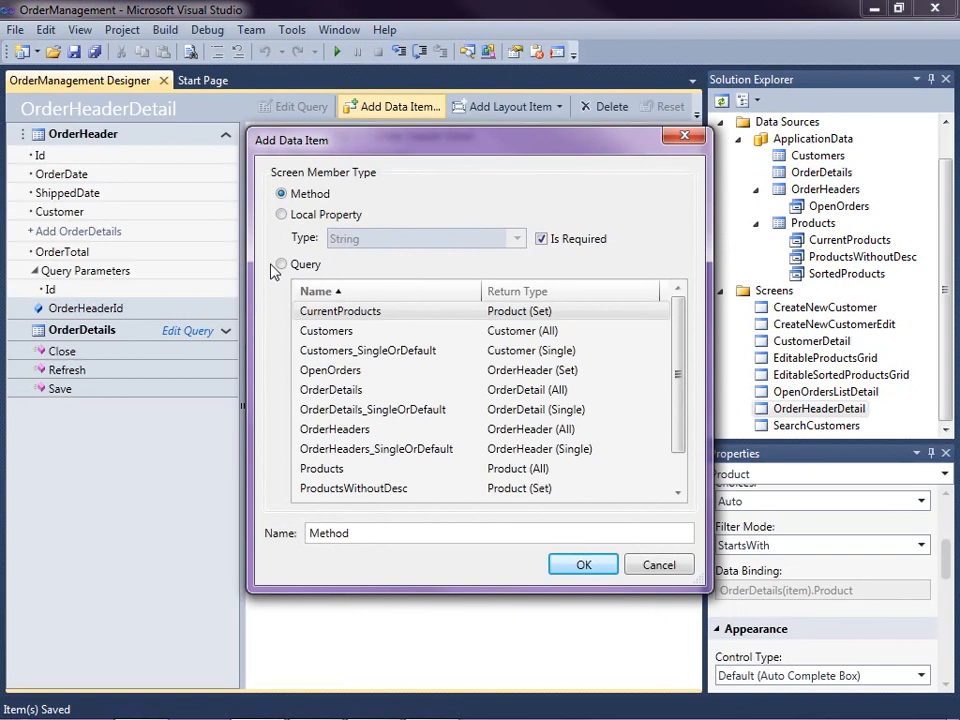
Choose Query in Add Data Item and browse the query list for CurrentProducts
click(281, 263)
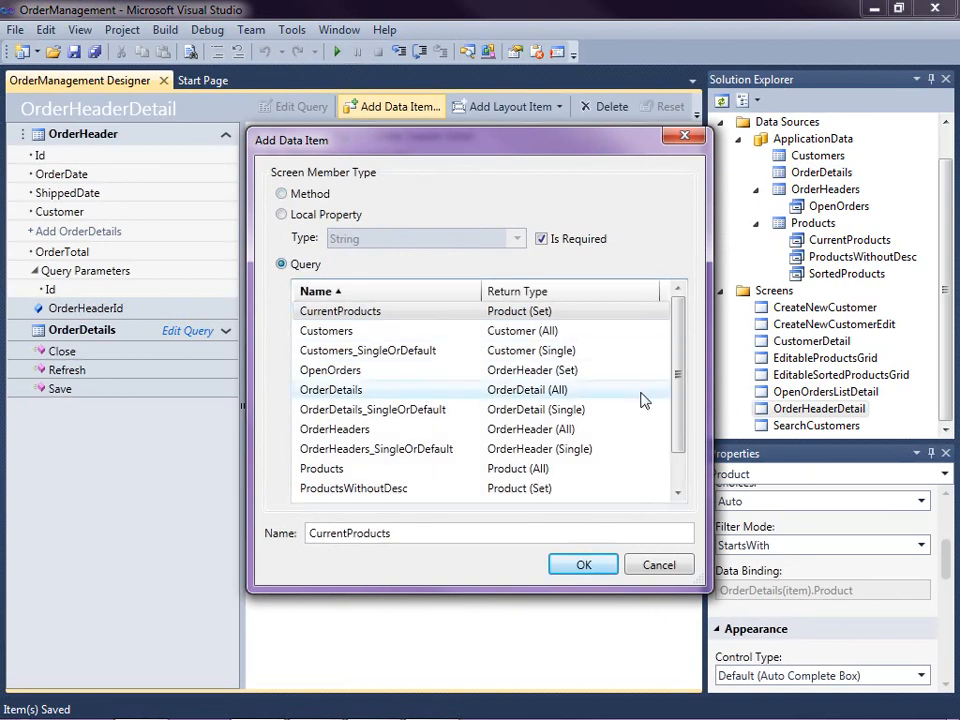
scroll(down, 3)
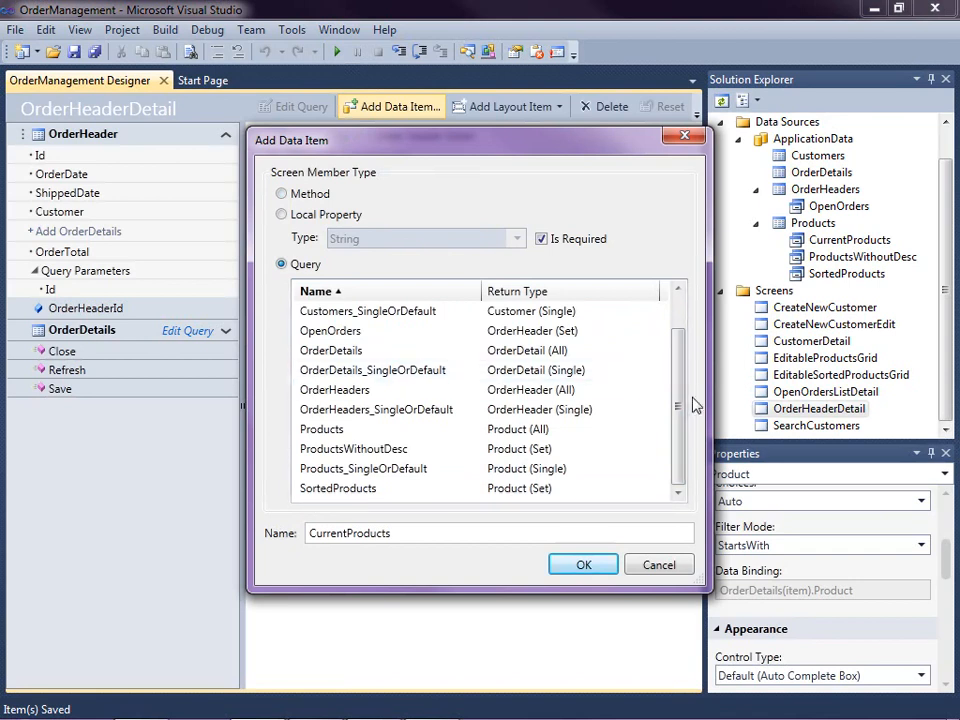
scroll(up, 3)
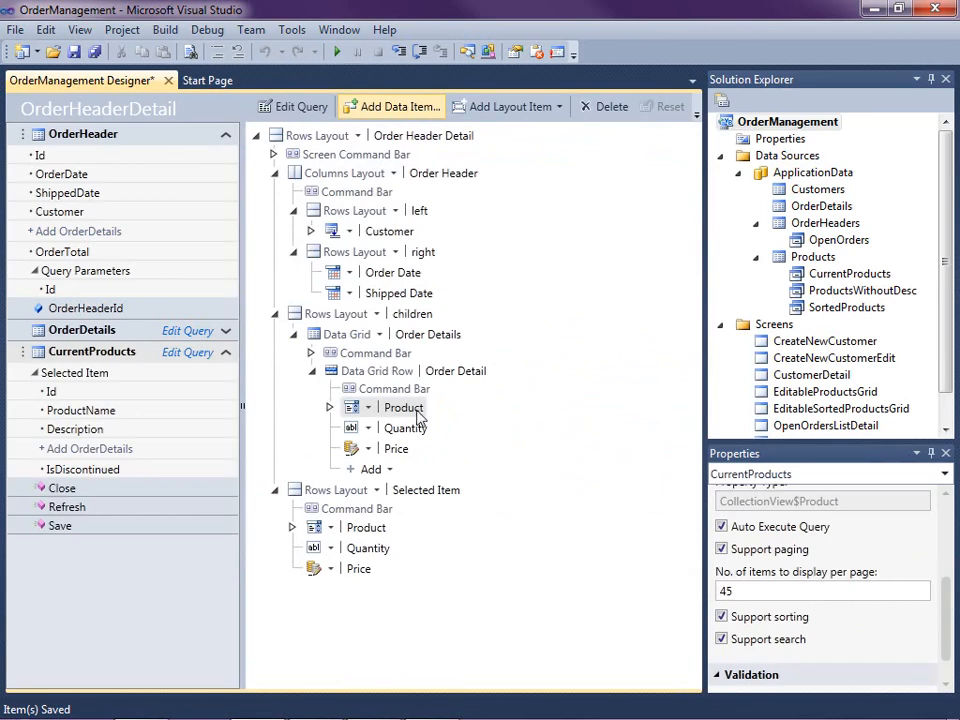
Set the grid Product picker's Choices to CurrentProducts and open the detail picker's choices list
click(403, 407)
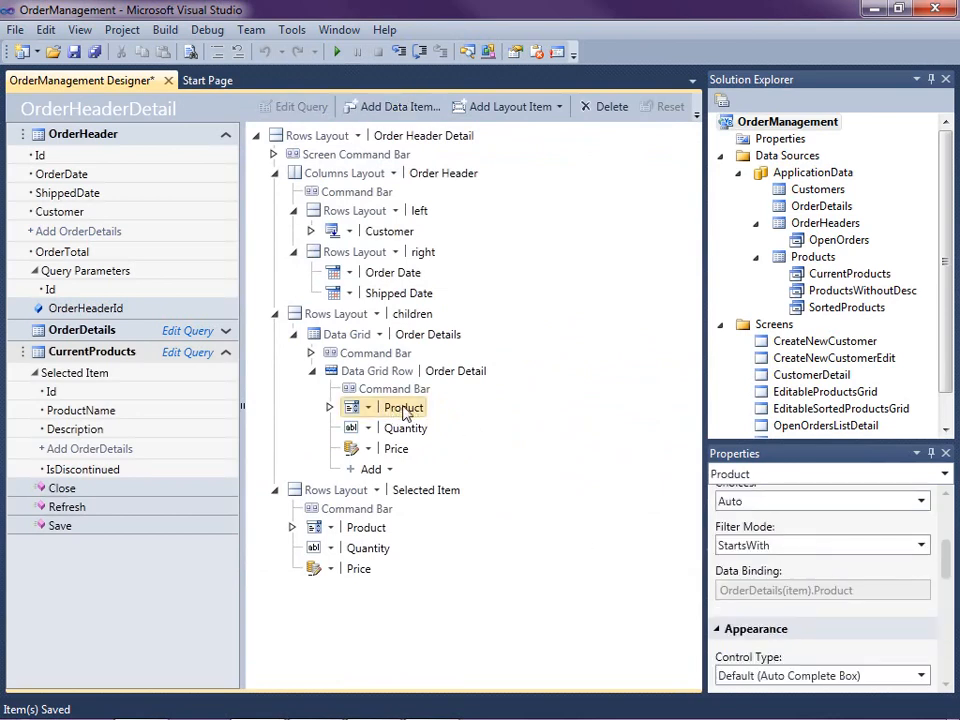
scroll(up, 3)
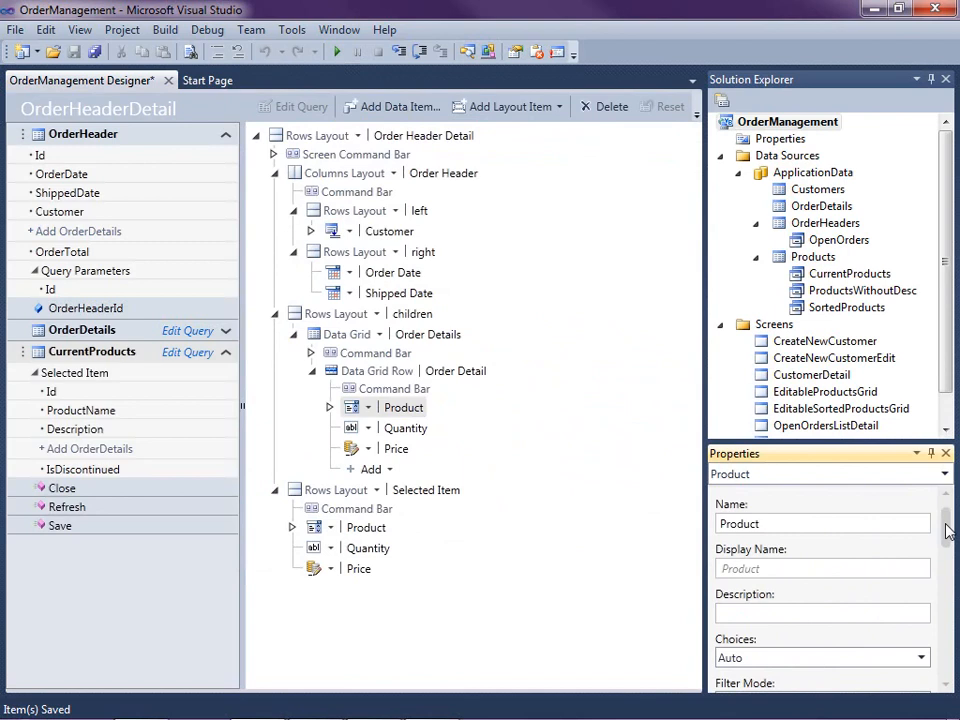
scroll(down, 3)
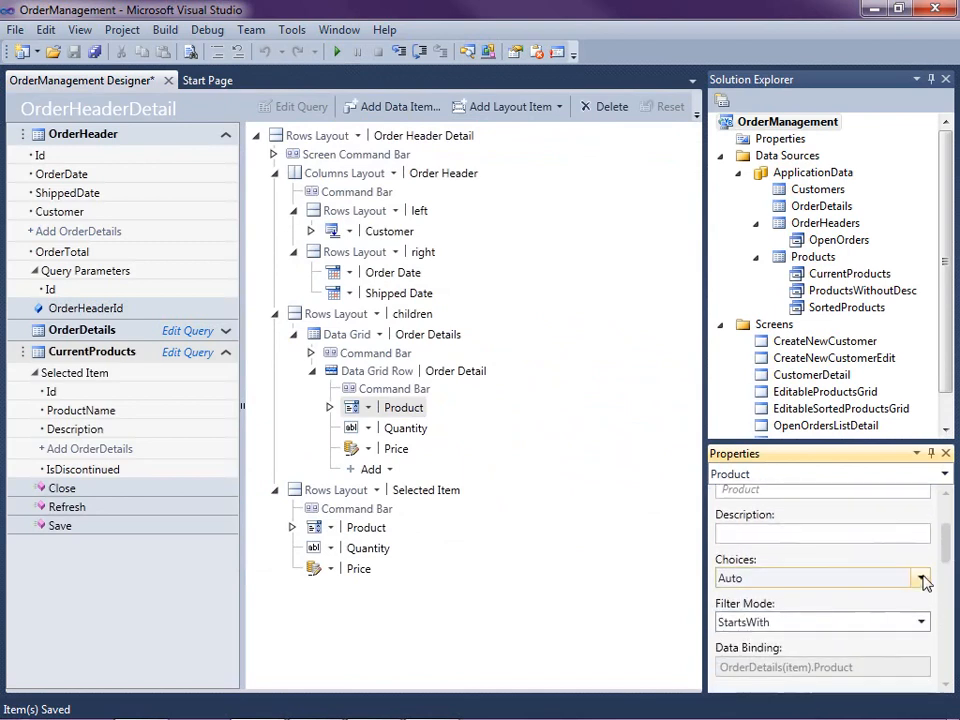
mouse_move(922, 578)
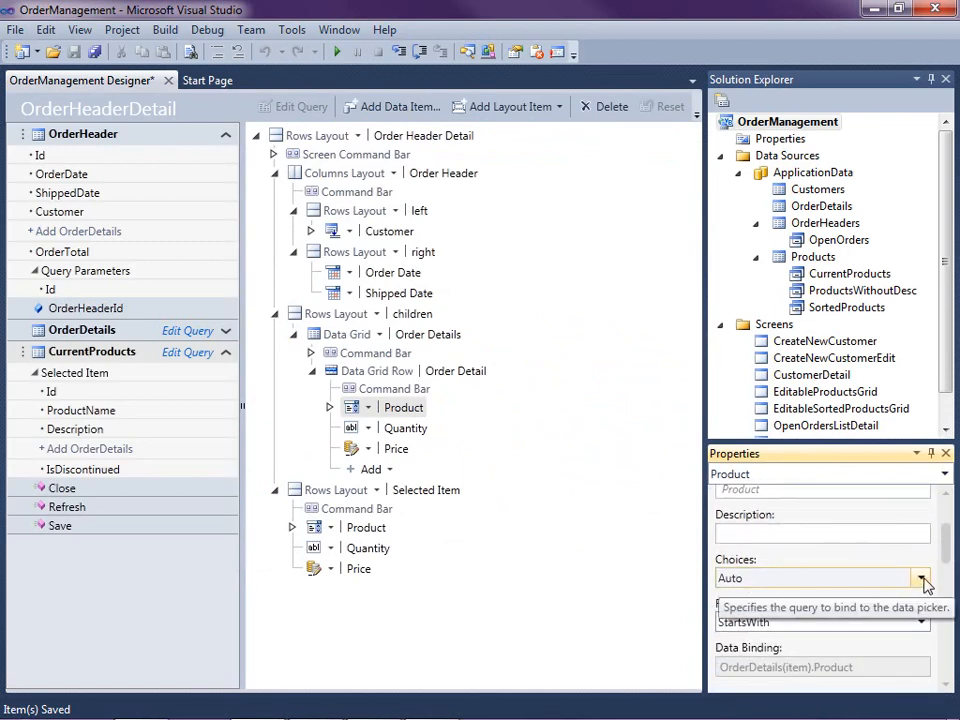
click(920, 578)
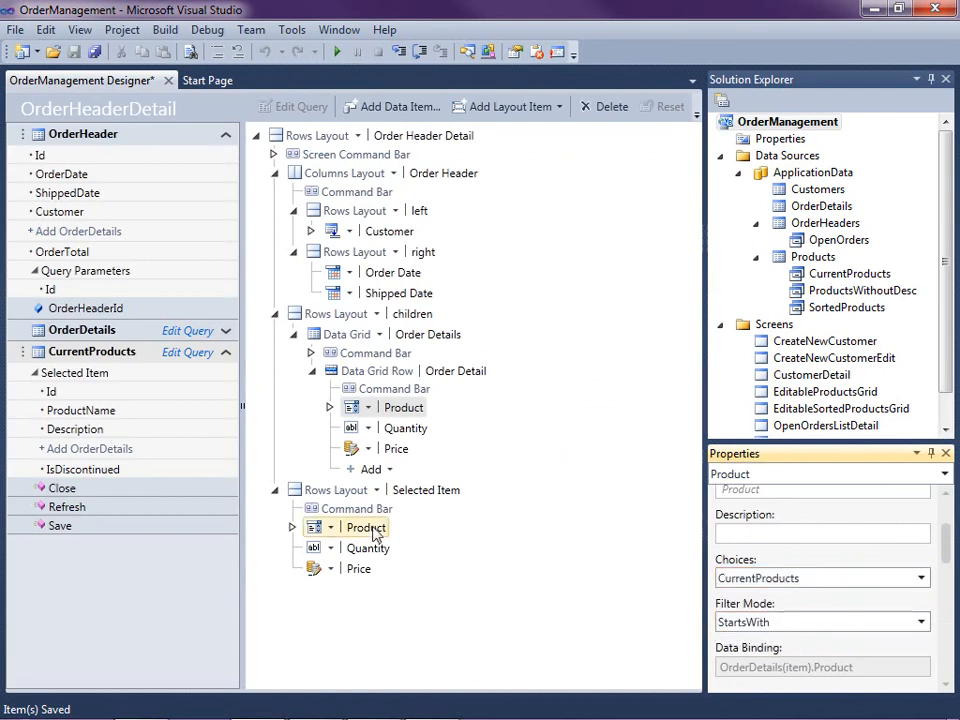
click(918, 578)
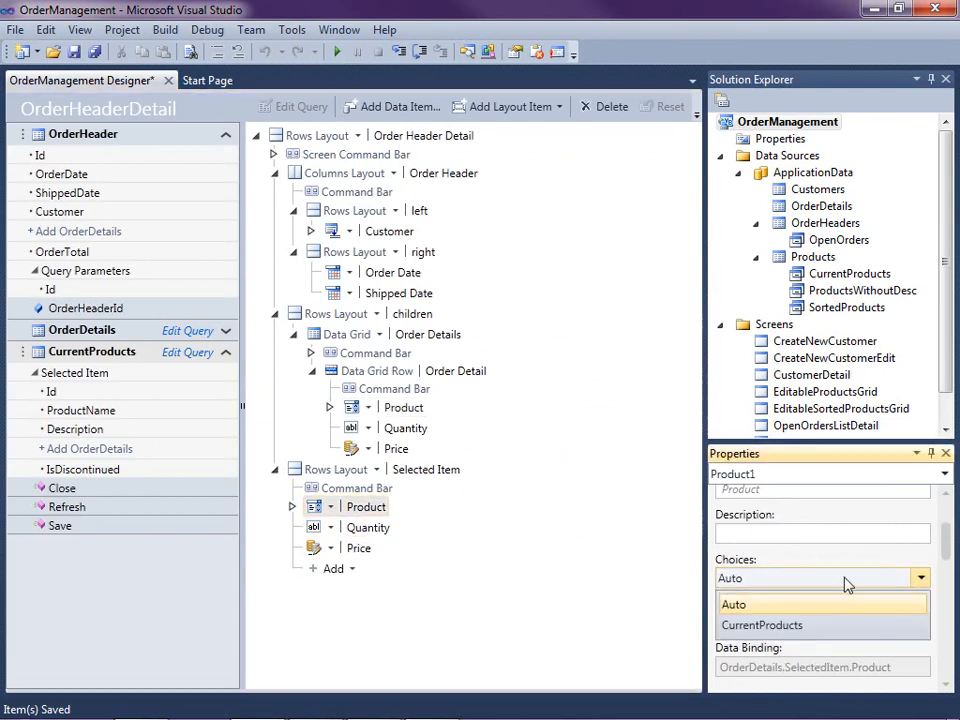
click(762, 625)
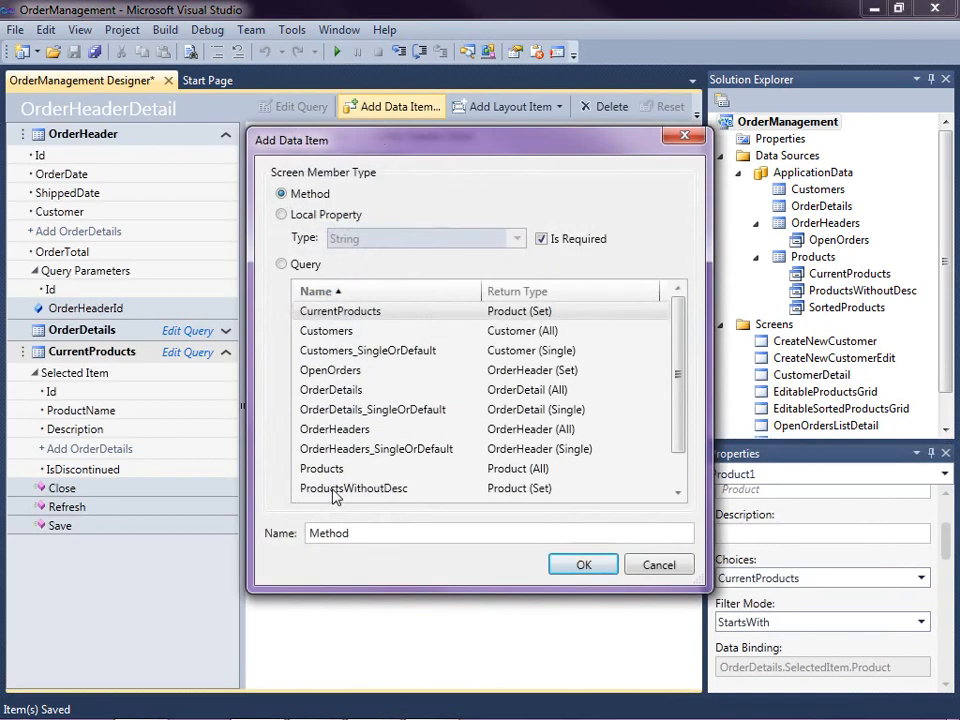
Add the ProductsWithoutDesc query as a data item on the screen
click(282, 263)
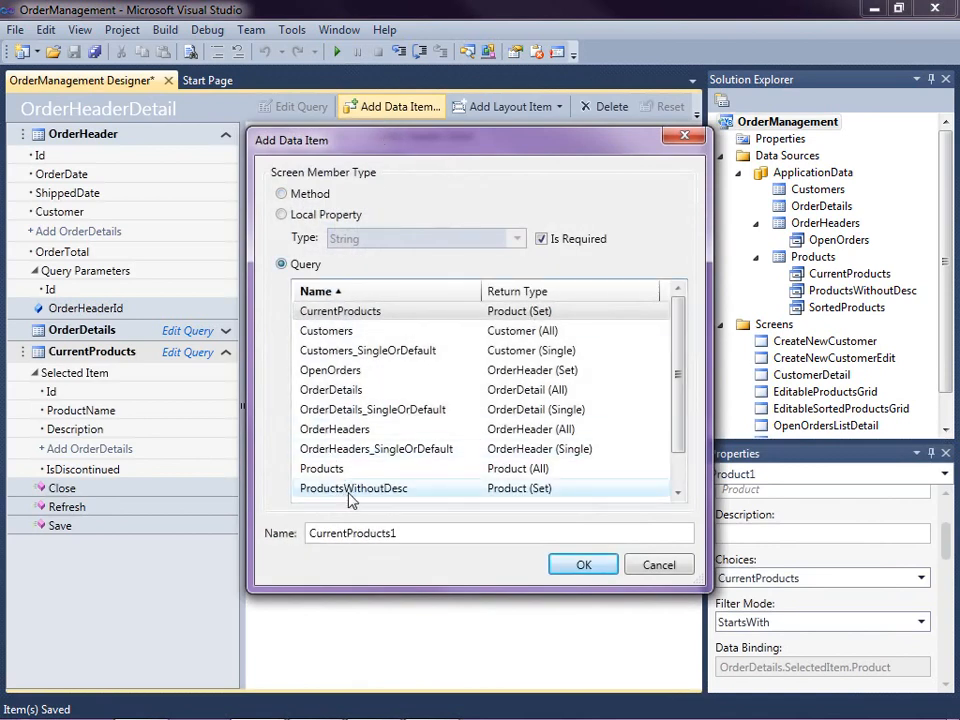
click(353, 488)
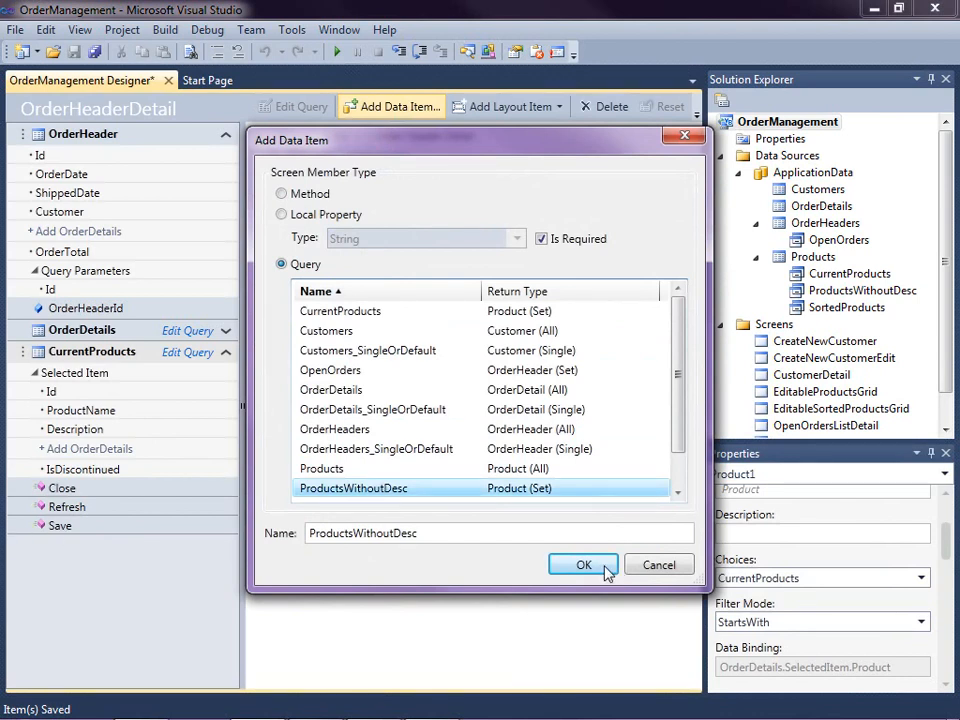
click(583, 565)
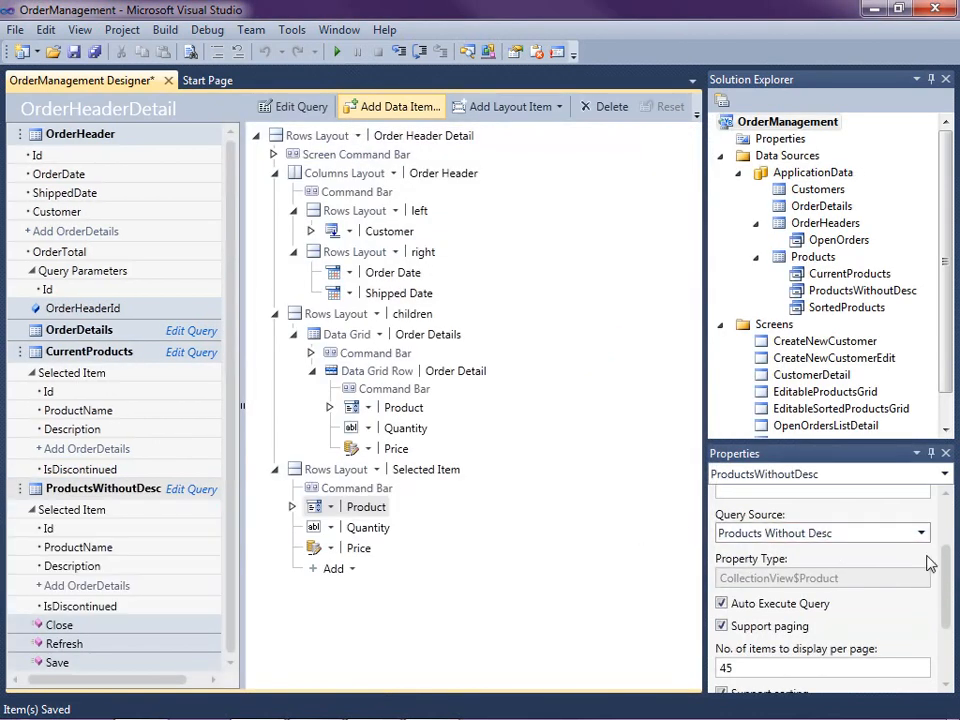
Set the detail Product picker's Choices to CurrentProducts and remove ProductsWithoutDesc
click(366, 506)
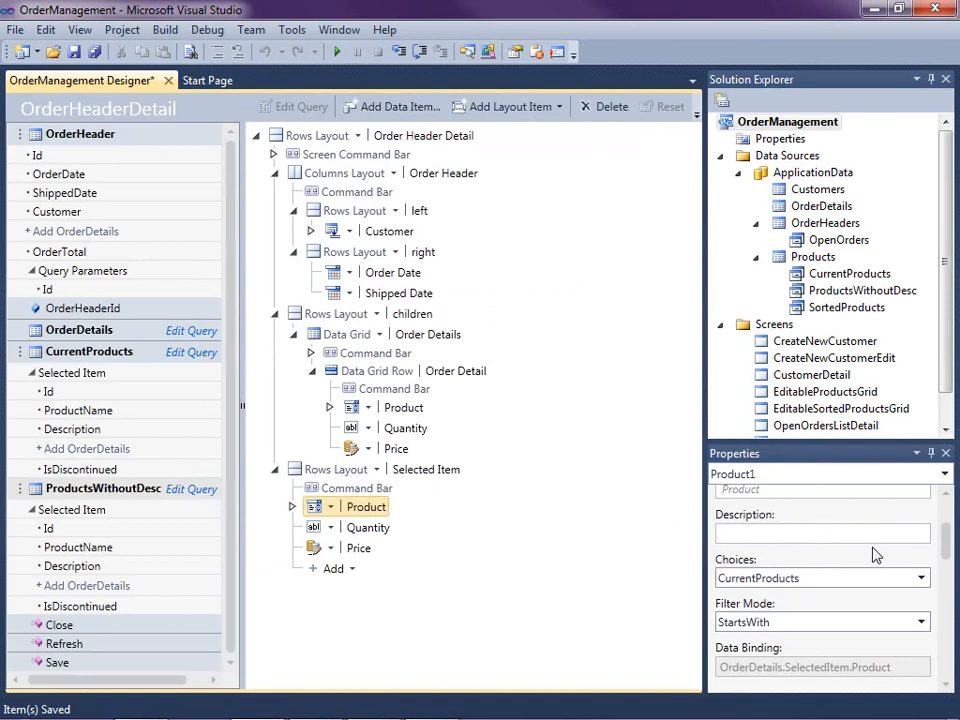
click(918, 578)
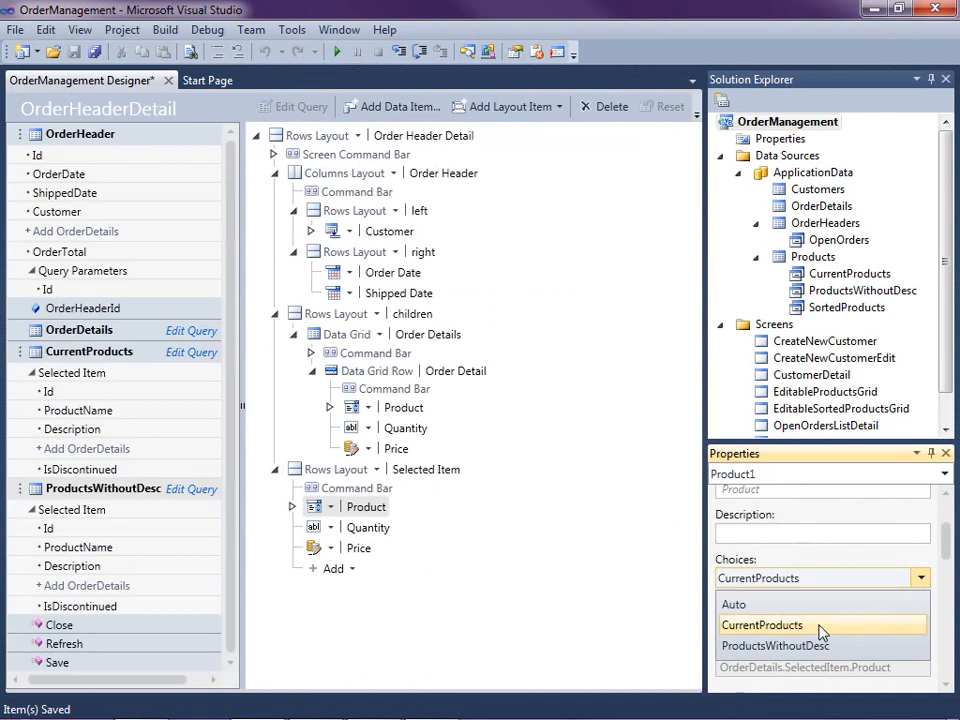
click(762, 624)
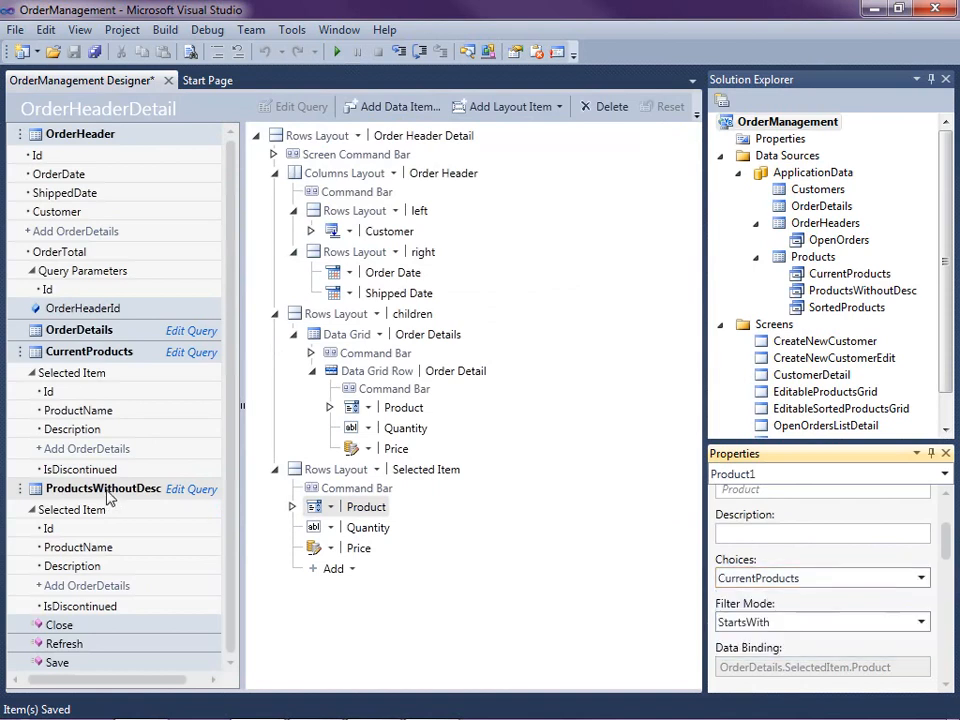
click(61, 487)
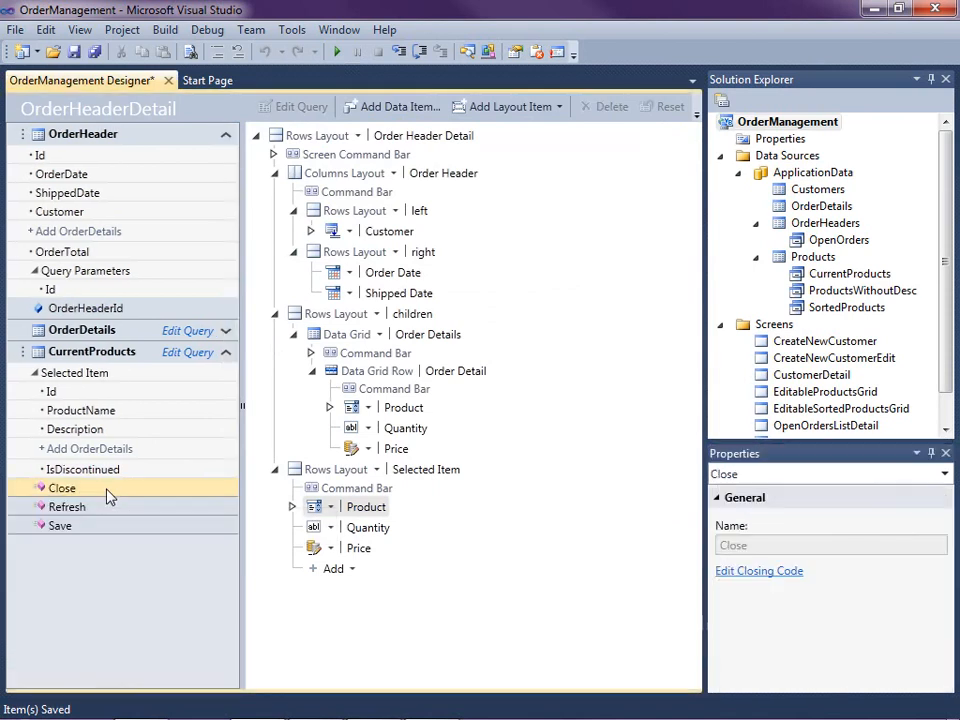
click(366, 506)
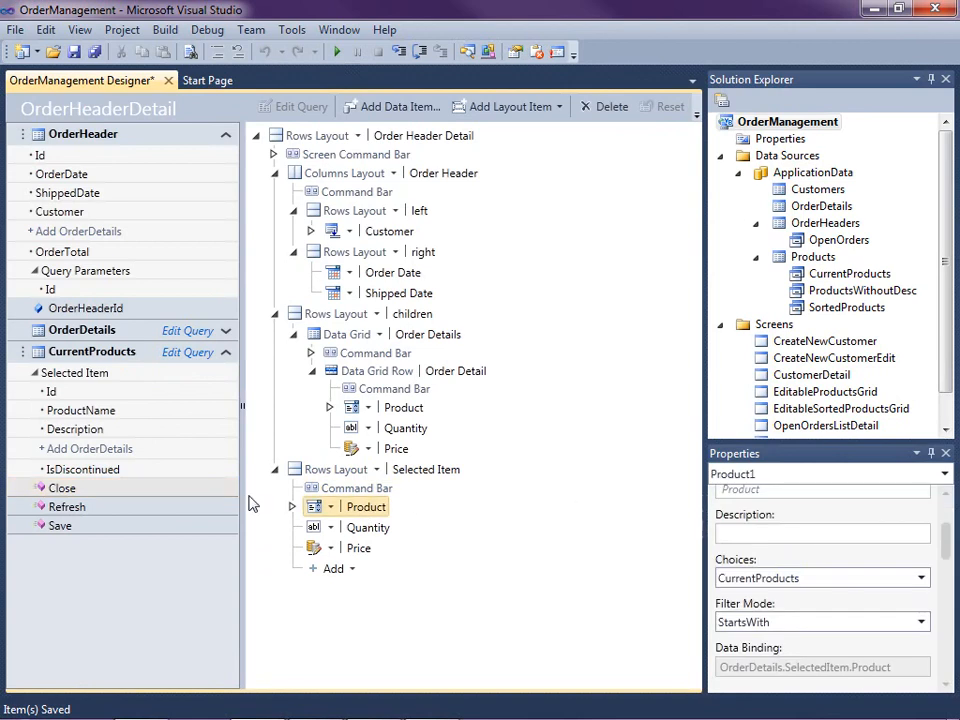
Switch the detail Product control to Modal Window Picker and review the CurrentProducts query's paging, sorting and search settings
click(387, 251)
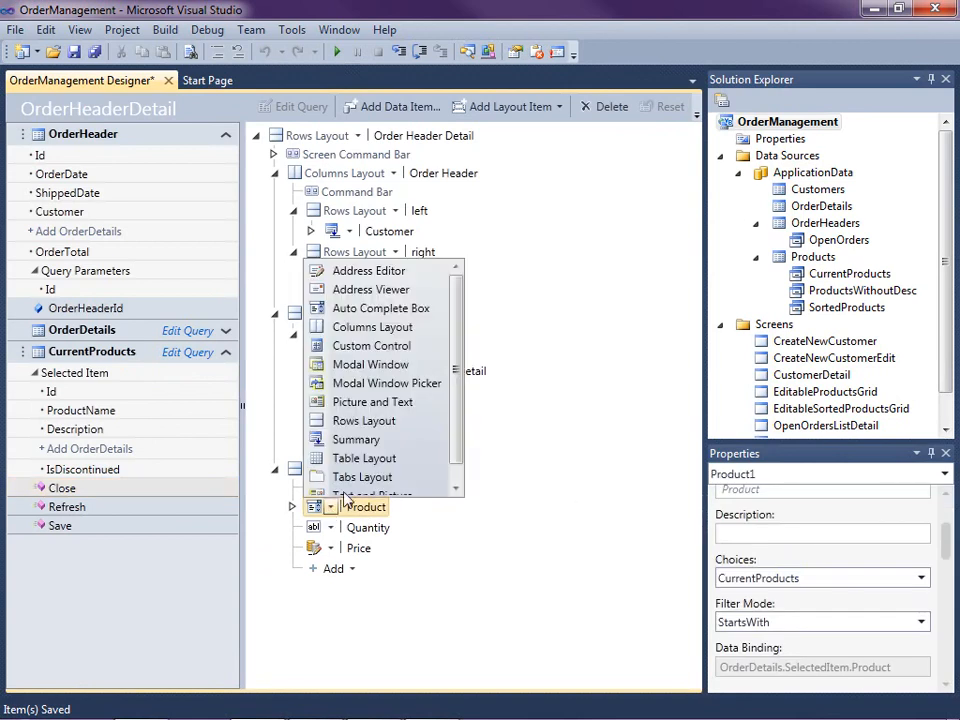
mouse_move(385, 383)
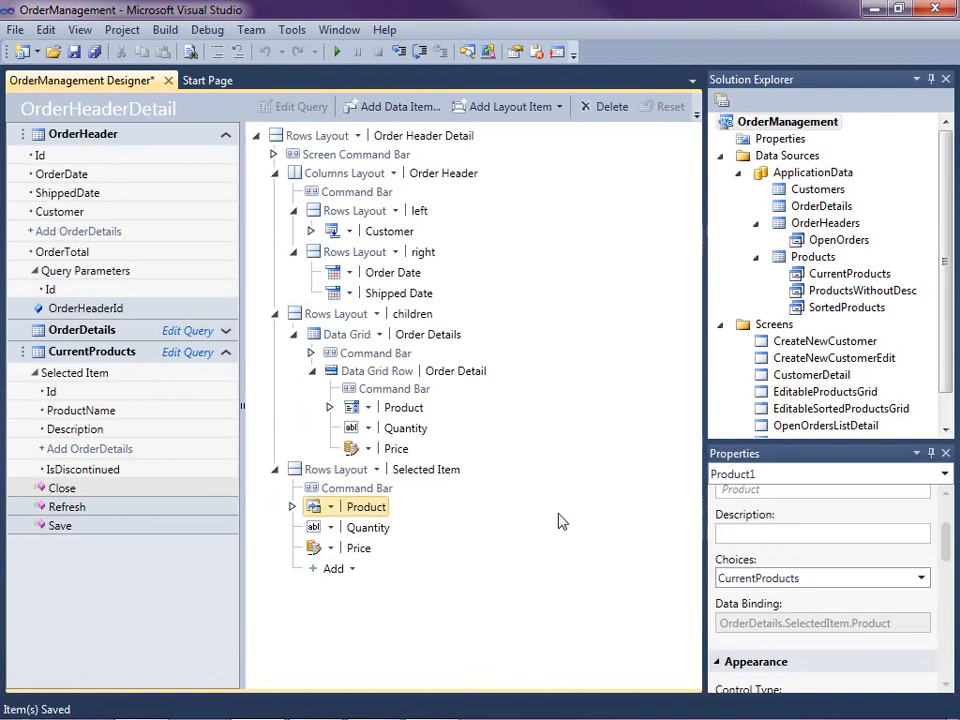
mouse_move(80, 377)
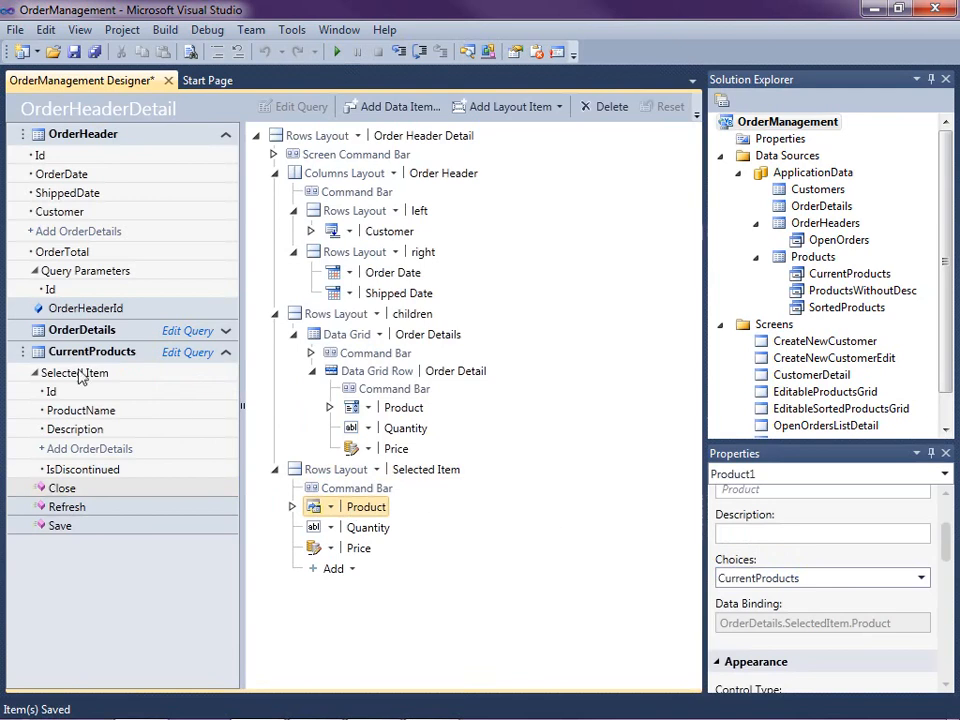
click(92, 351)
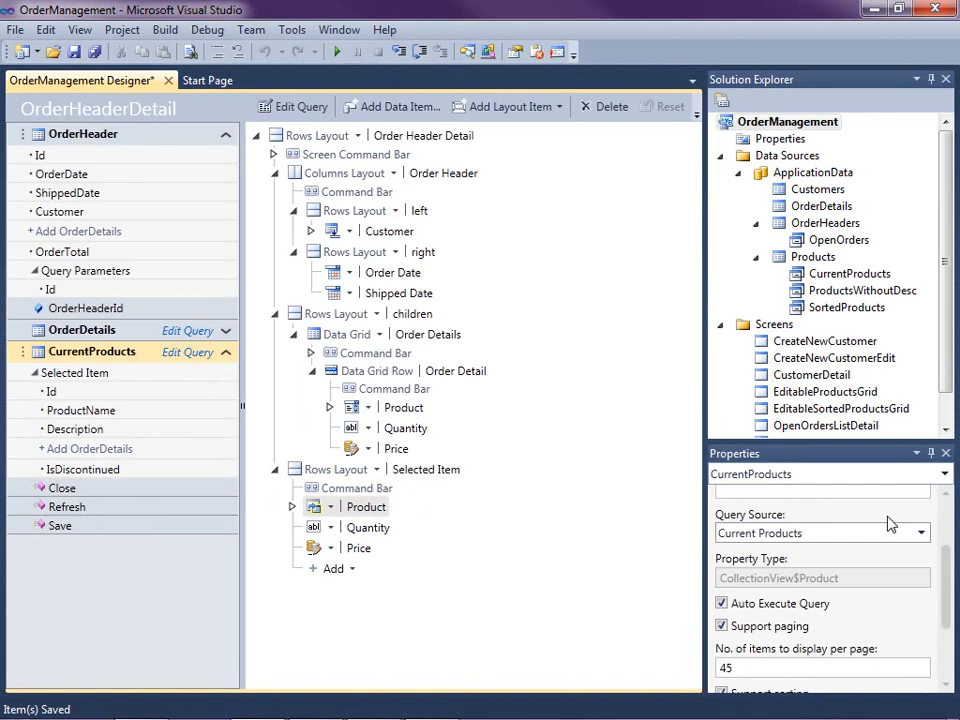
scroll(down, 3)
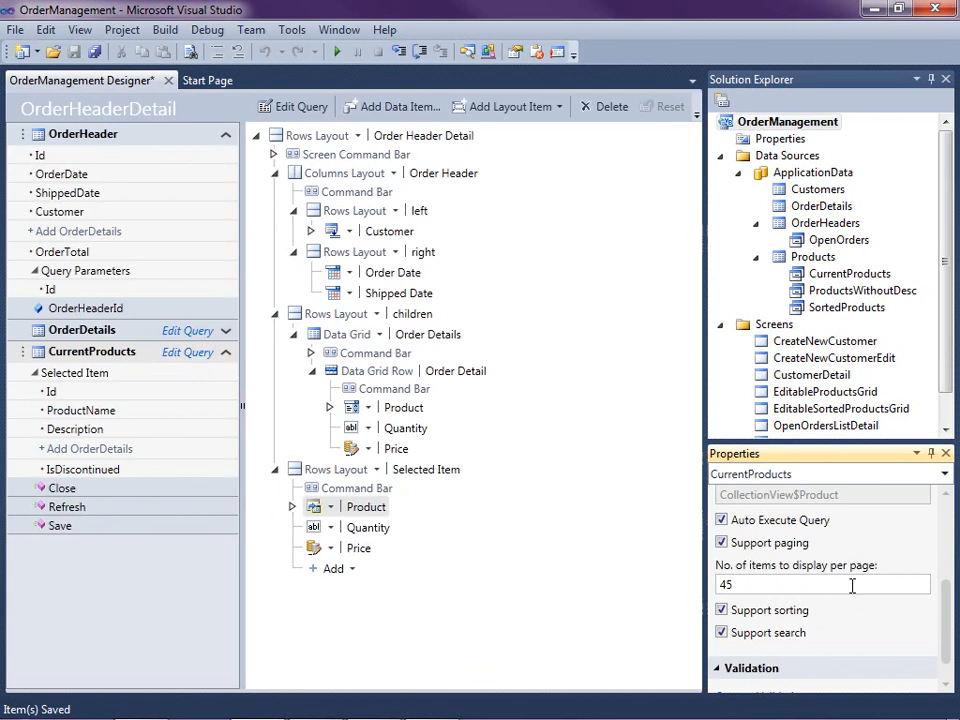
mouse_move(303, 8)
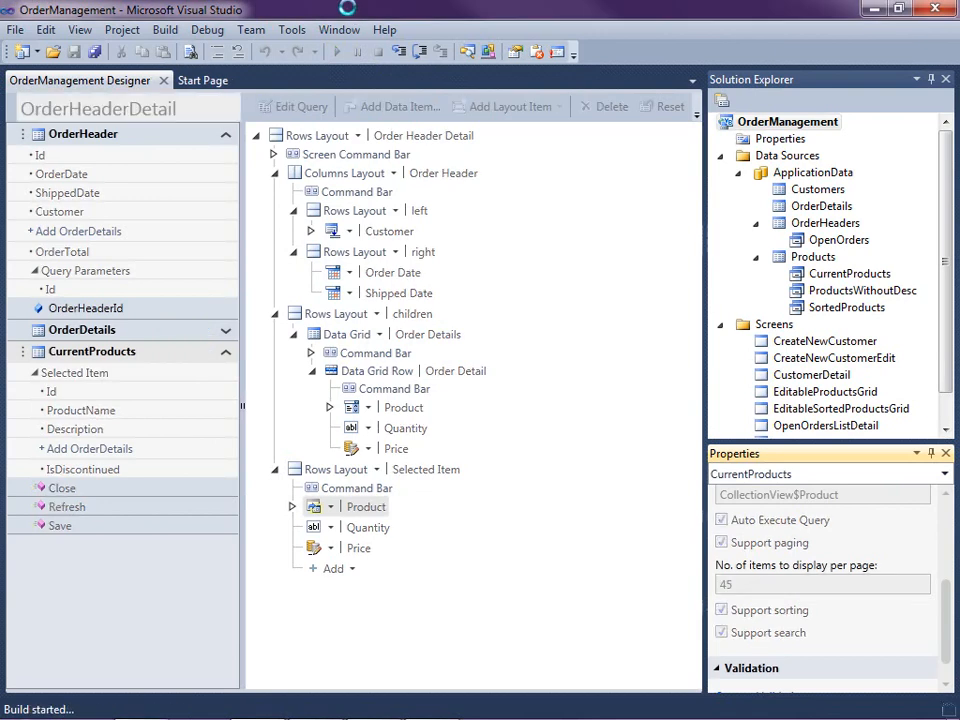
click(336, 51)
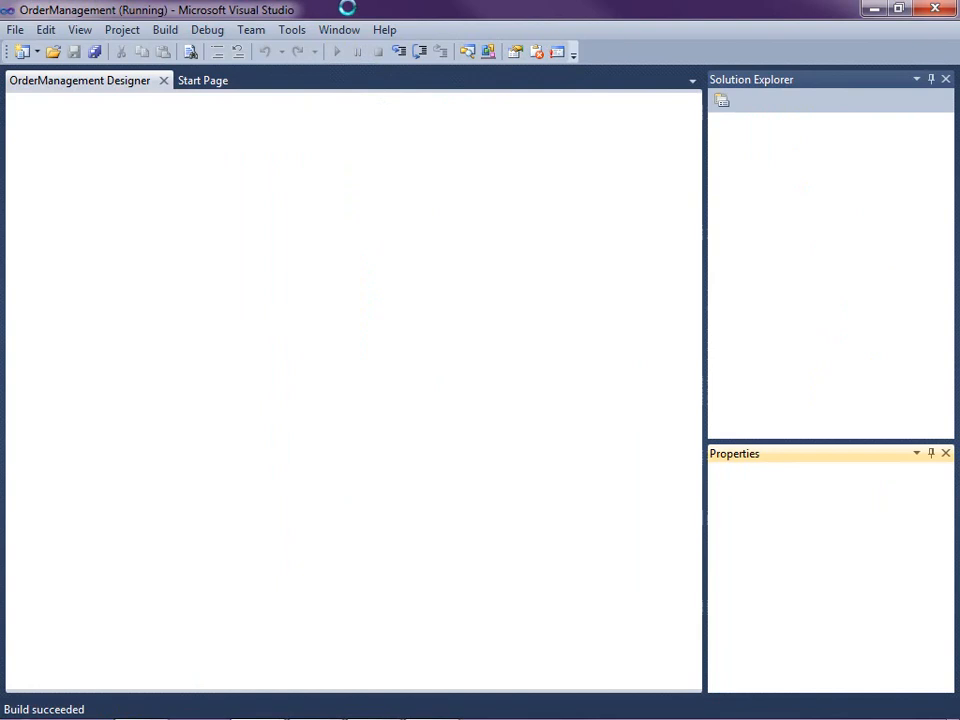
click(336, 52)
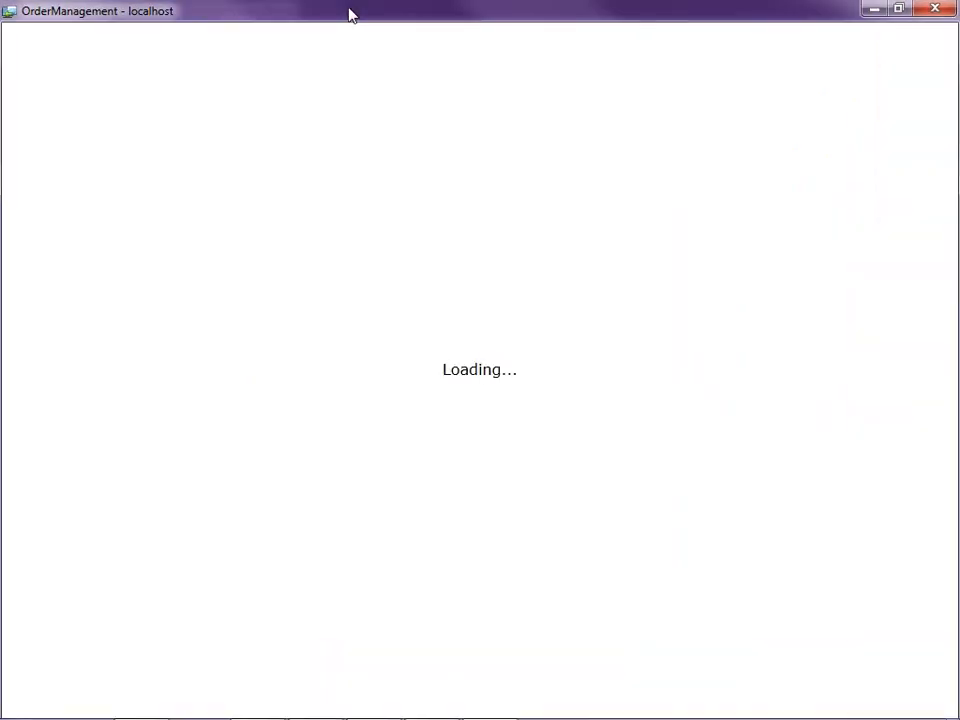
mouse_move(394, 8)
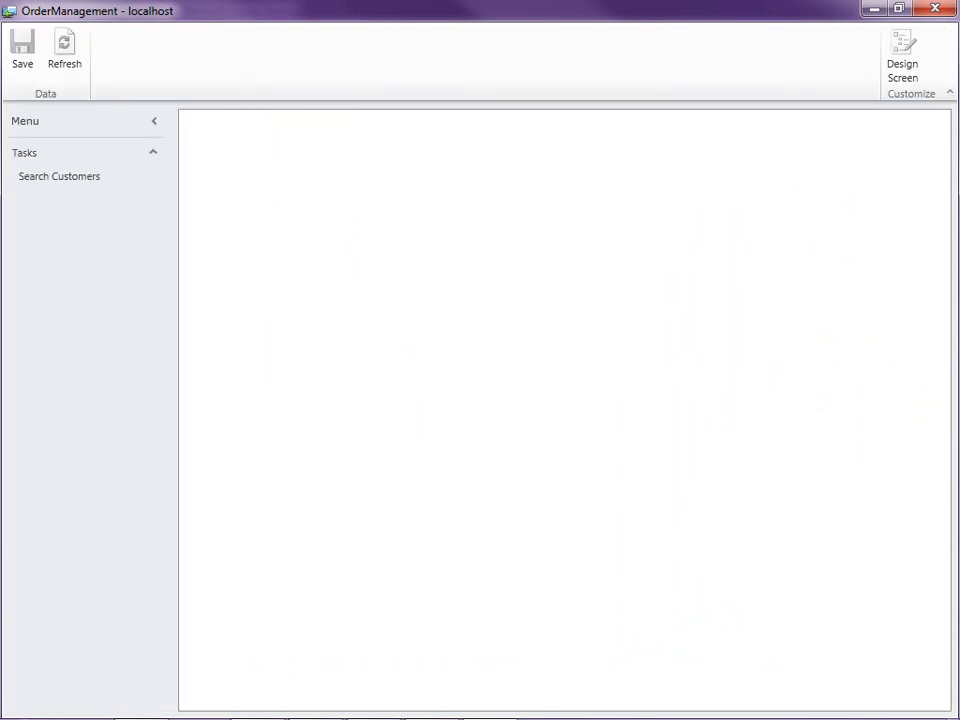
click(59, 176)
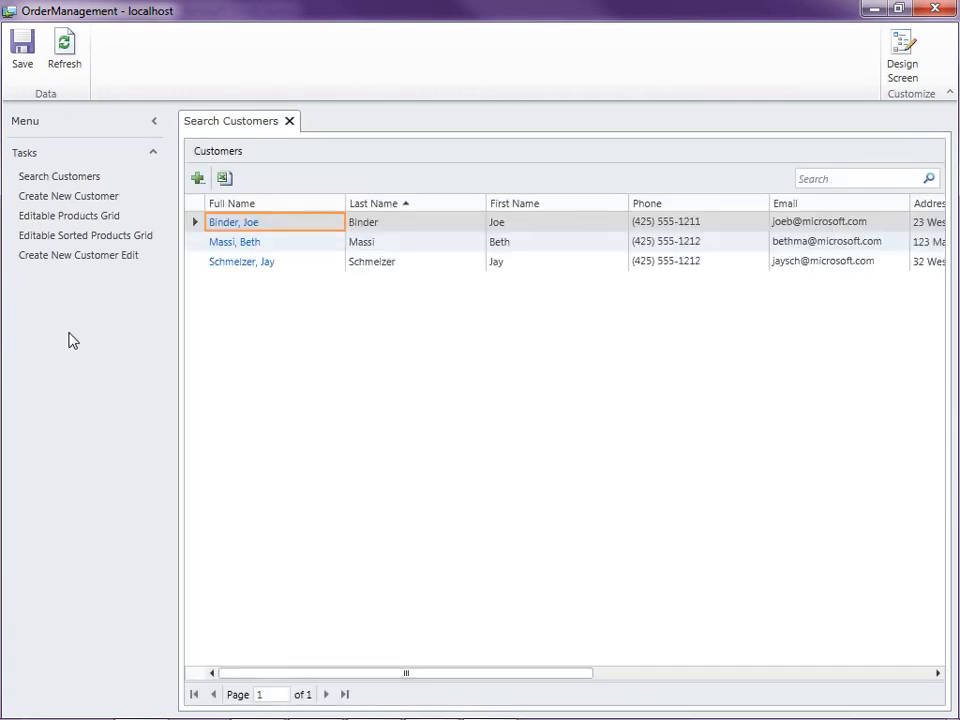
mouse_move(69, 215)
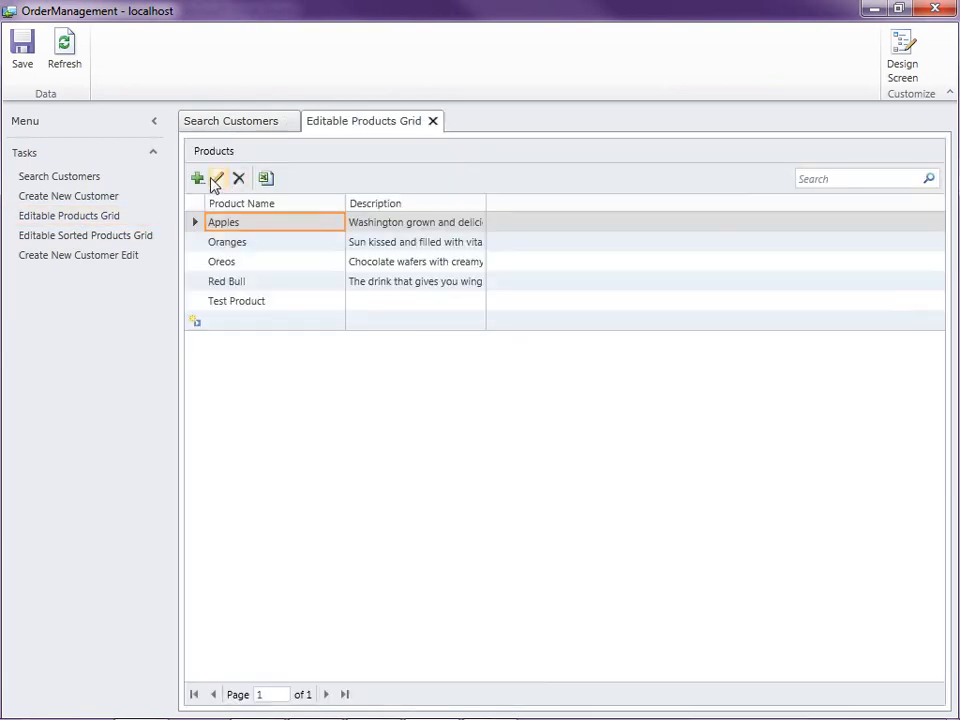
click(237, 300)
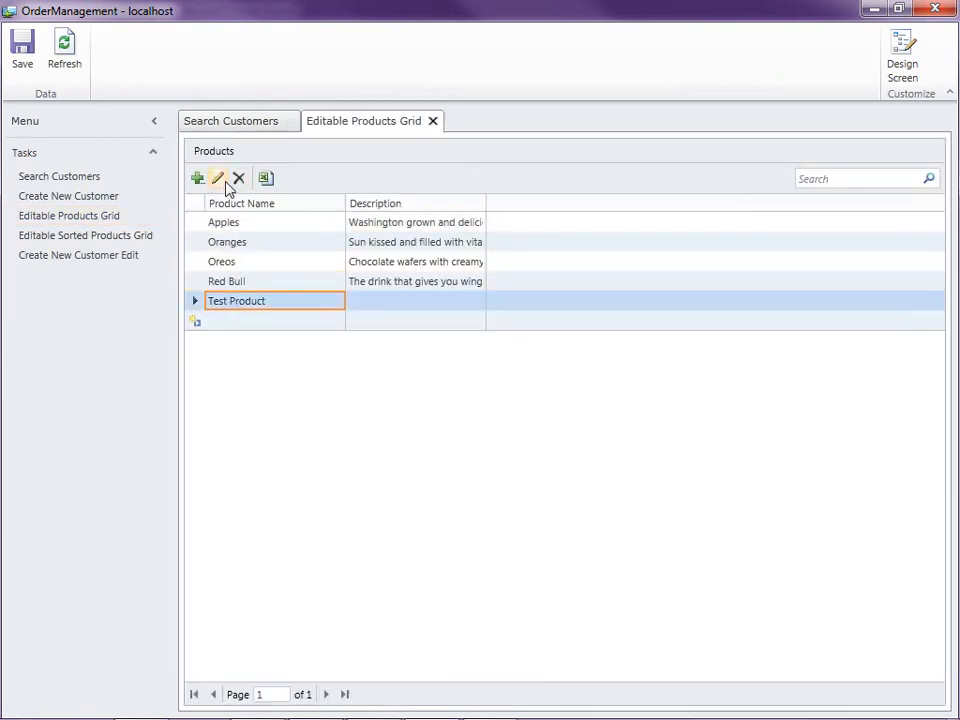
click(217, 178)
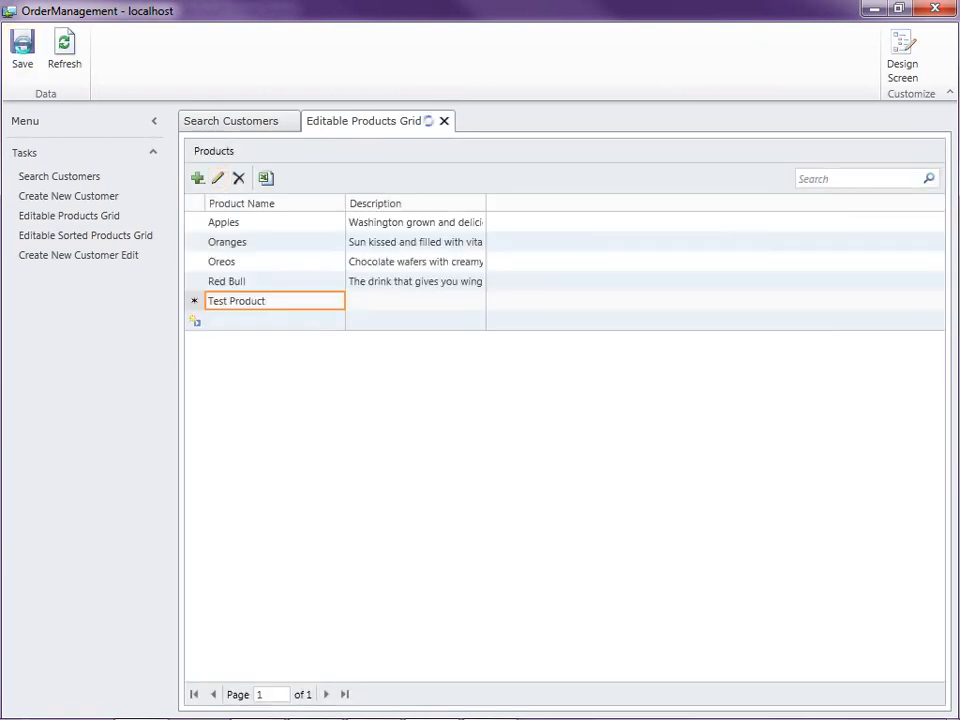
click(231, 120)
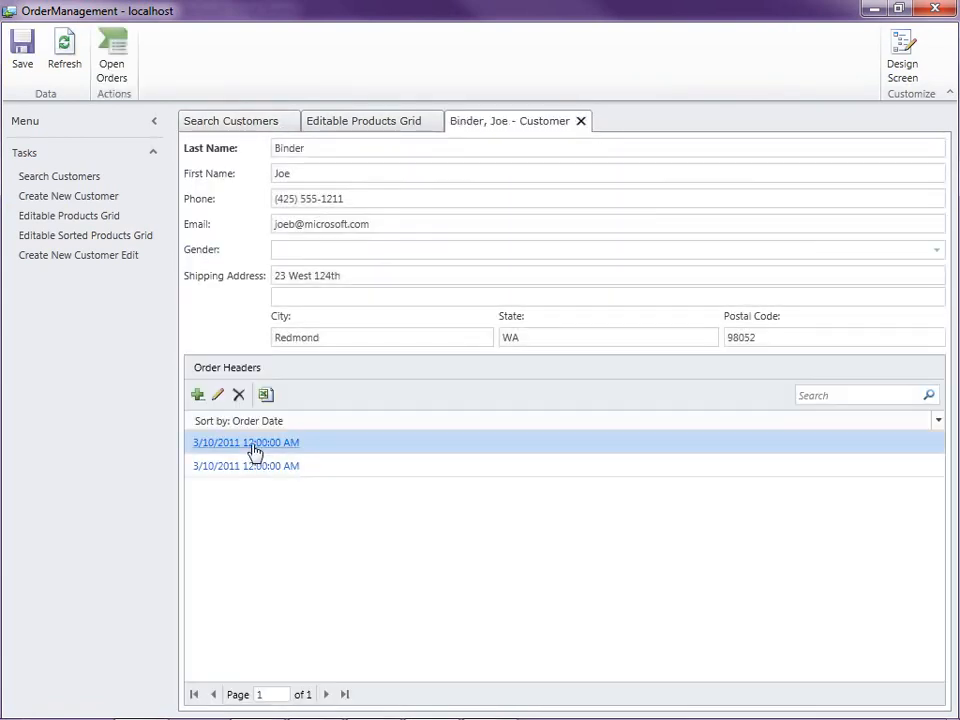
double_click(245, 442)
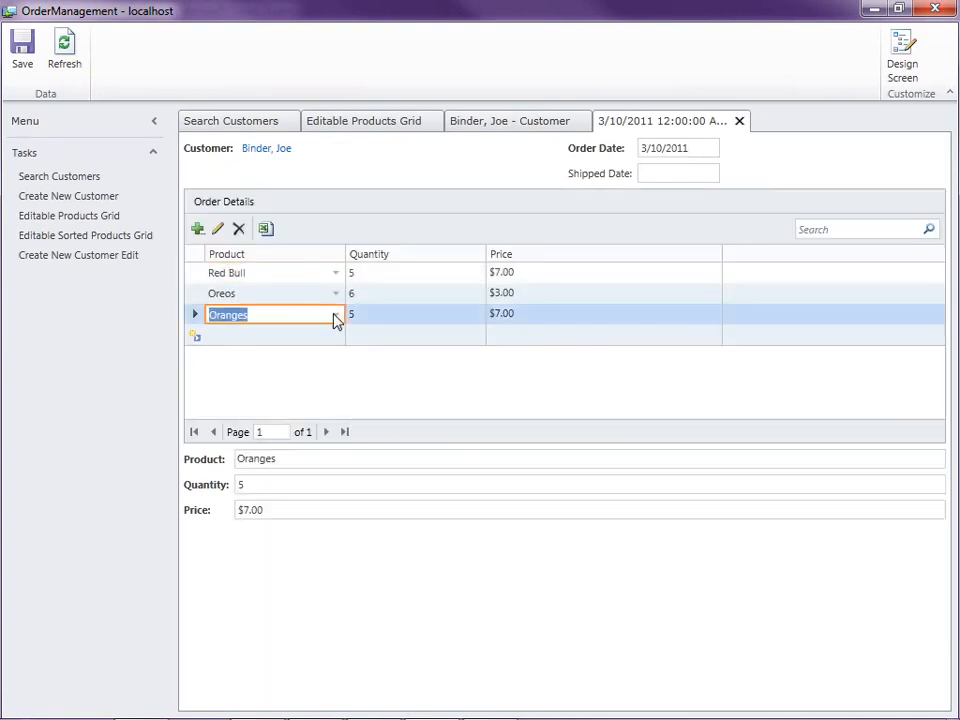
click(335, 314)
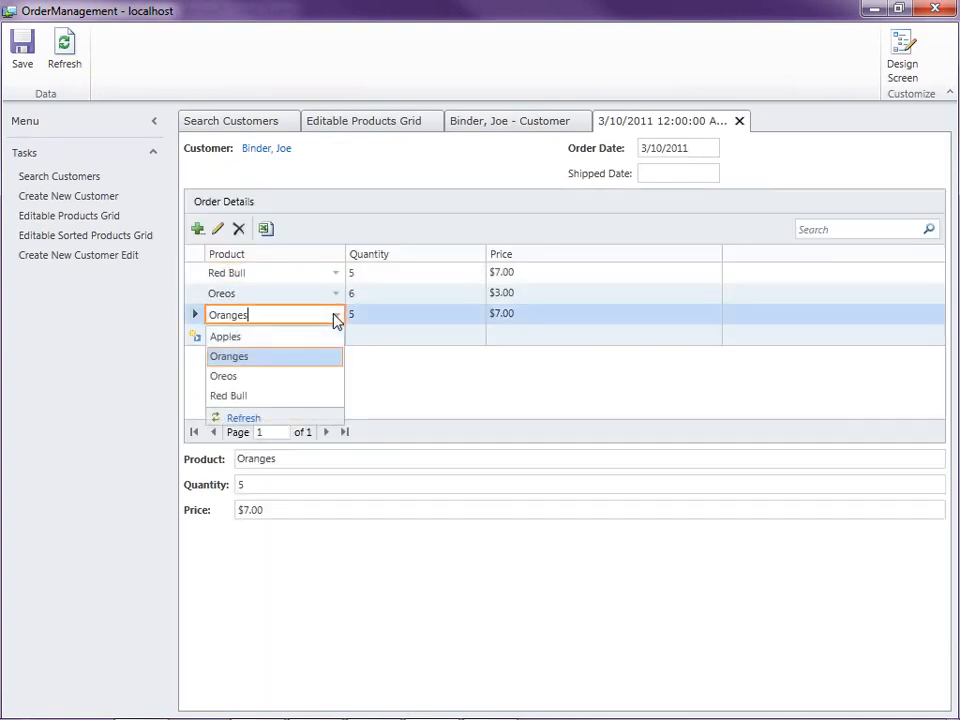
mouse_move(290, 336)
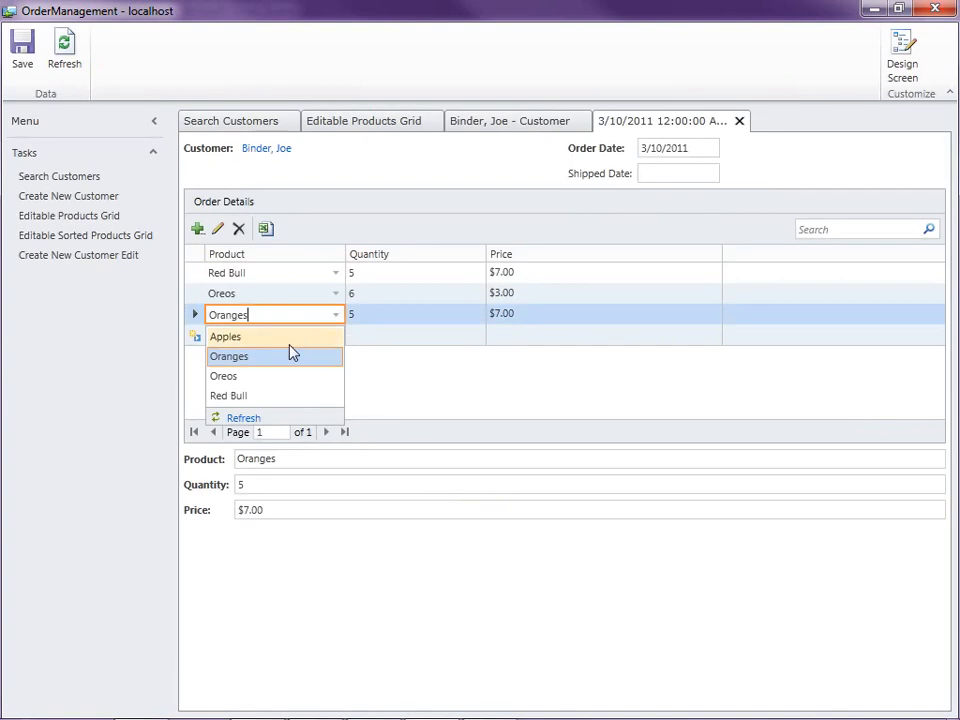
mouse_move(449, 397)
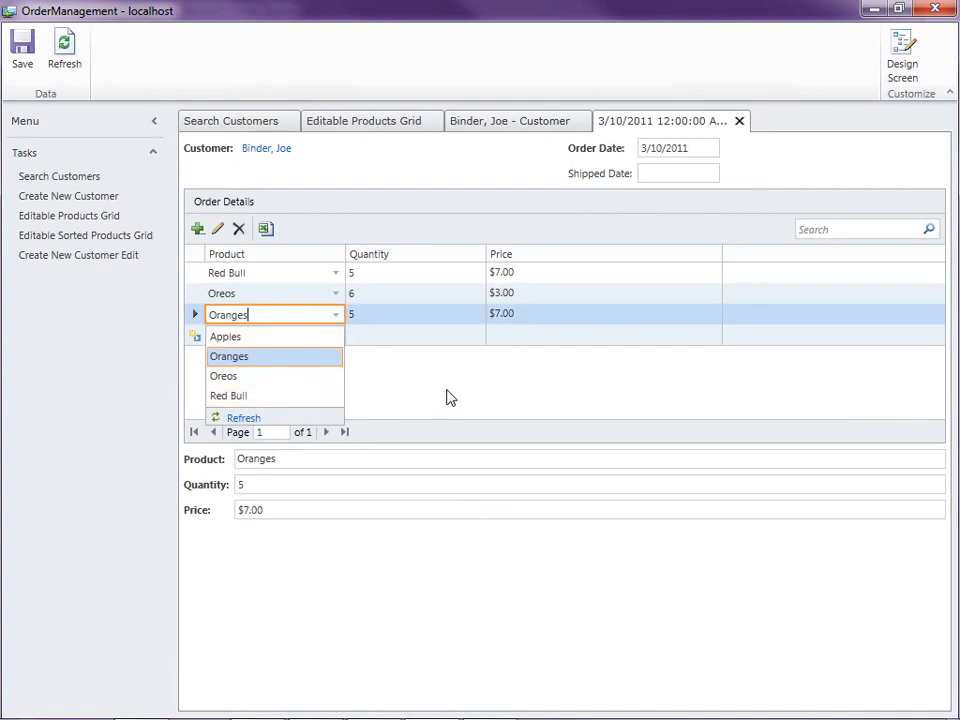
click(229, 356)
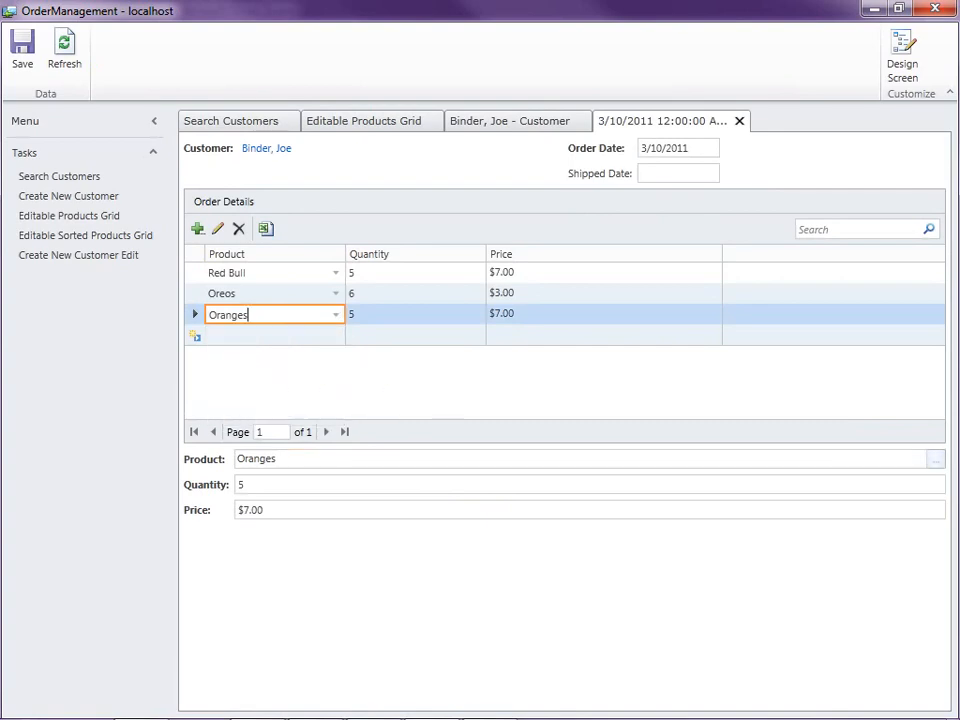
click(335, 314)
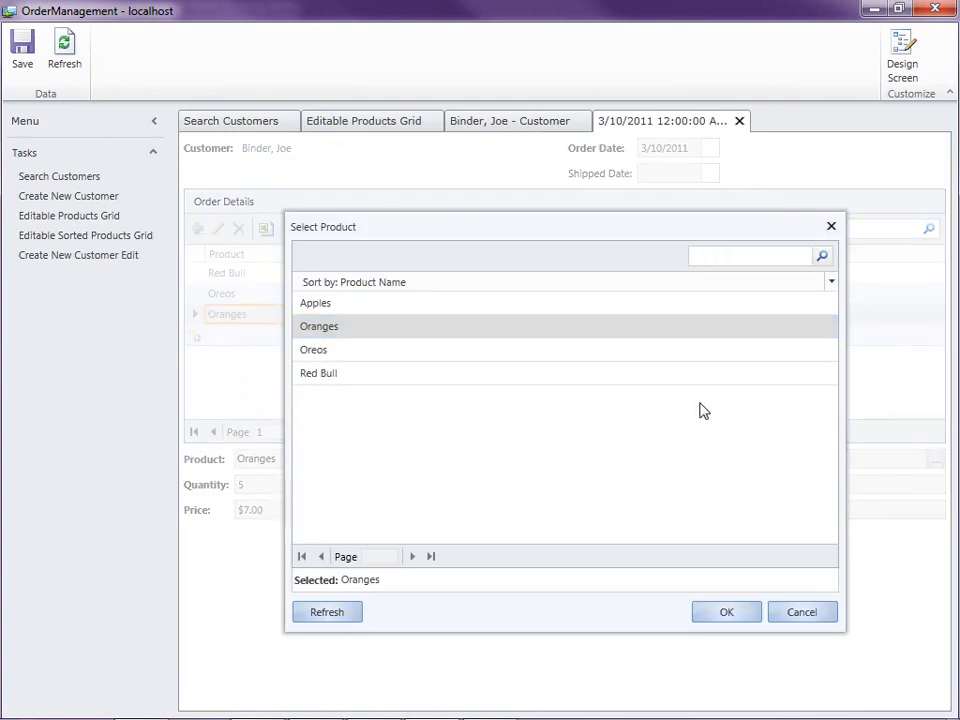
text(or)
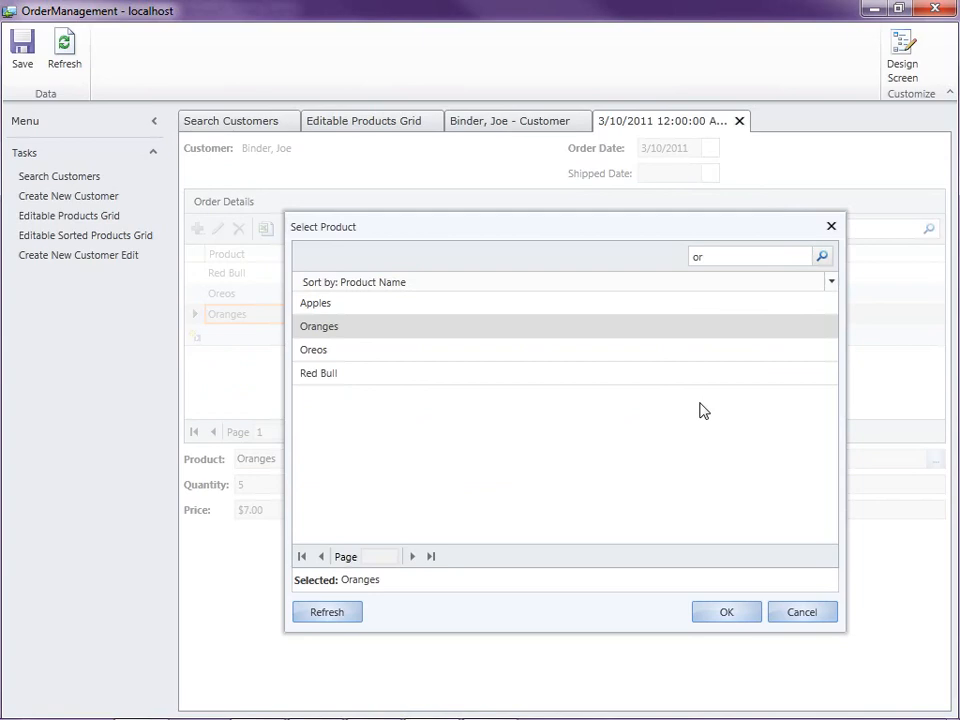
text(oreos)
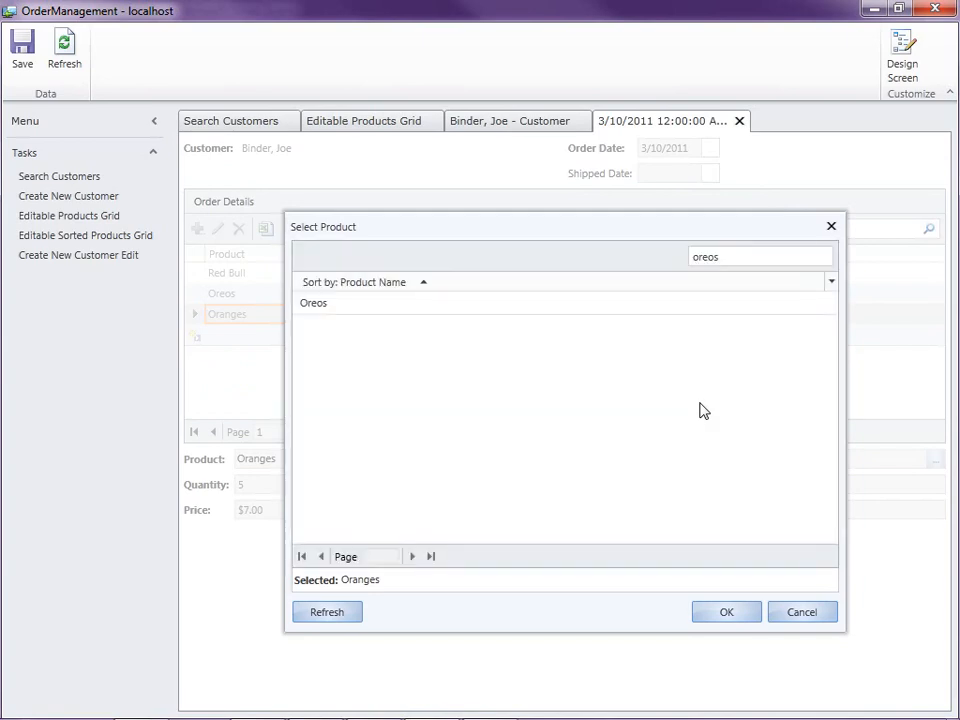
click(726, 611)
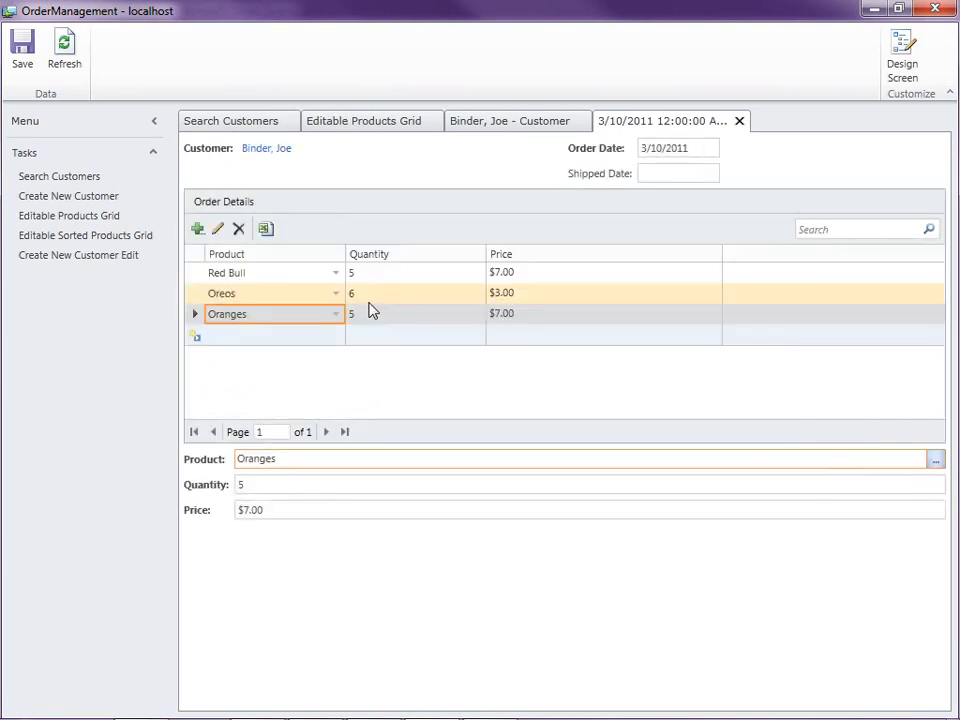